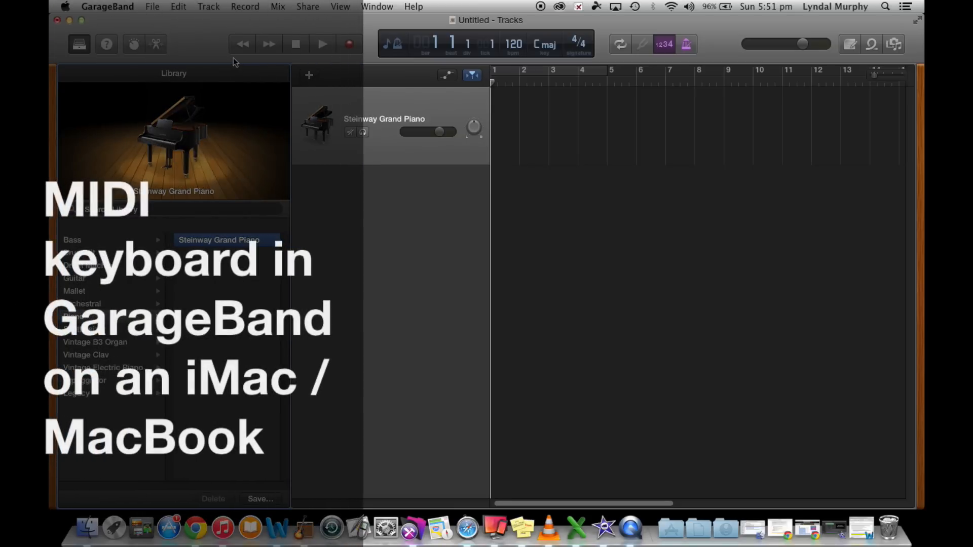
pyautogui.moveTo(275, 75)
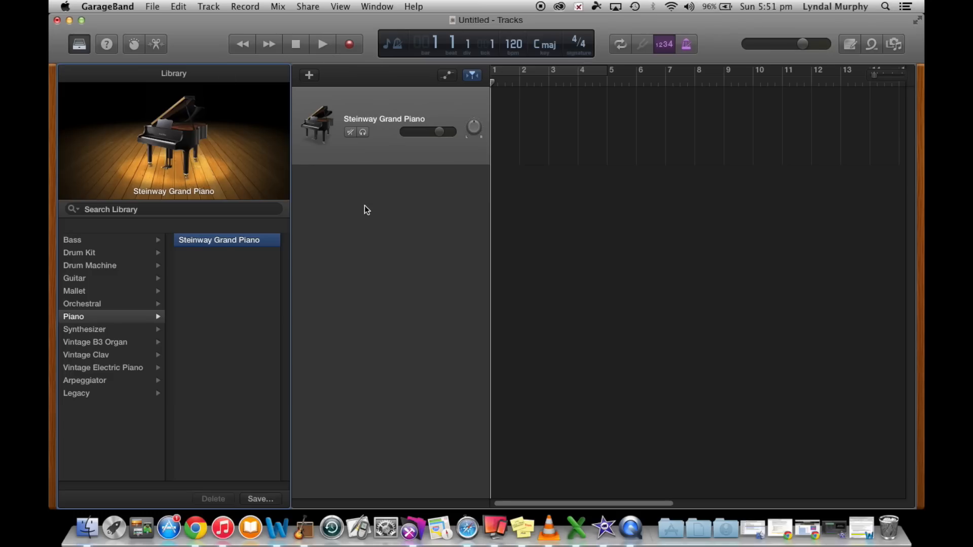
pyautogui.moveTo(340, 143)
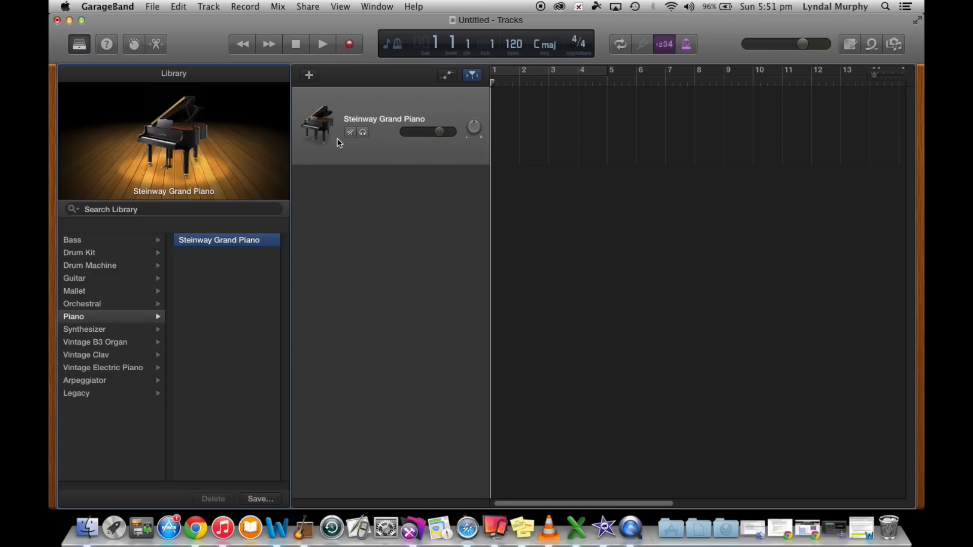
pyautogui.moveTo(207, 14)
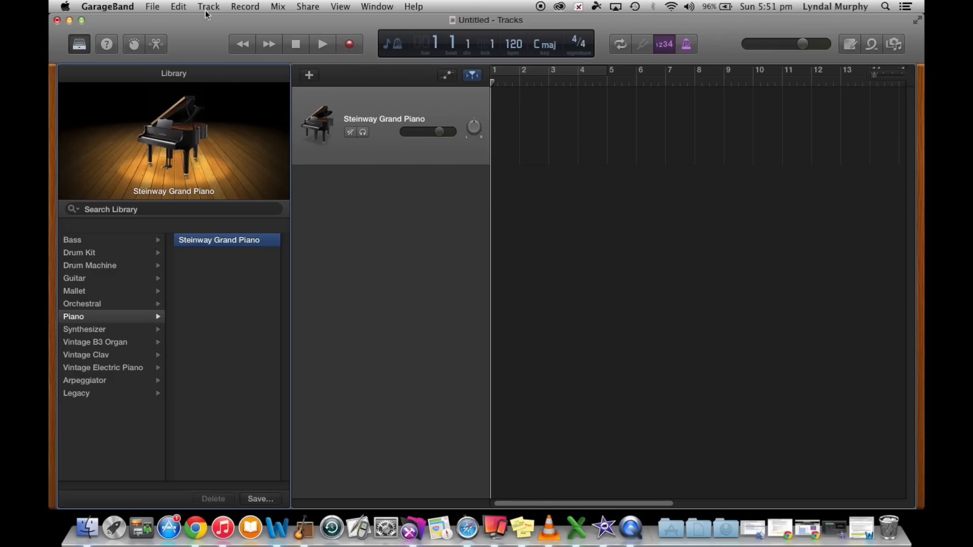
# Step: Add a new Software Instrument track, which comes in as Classic Electric Piano
pyautogui.click(208, 6)
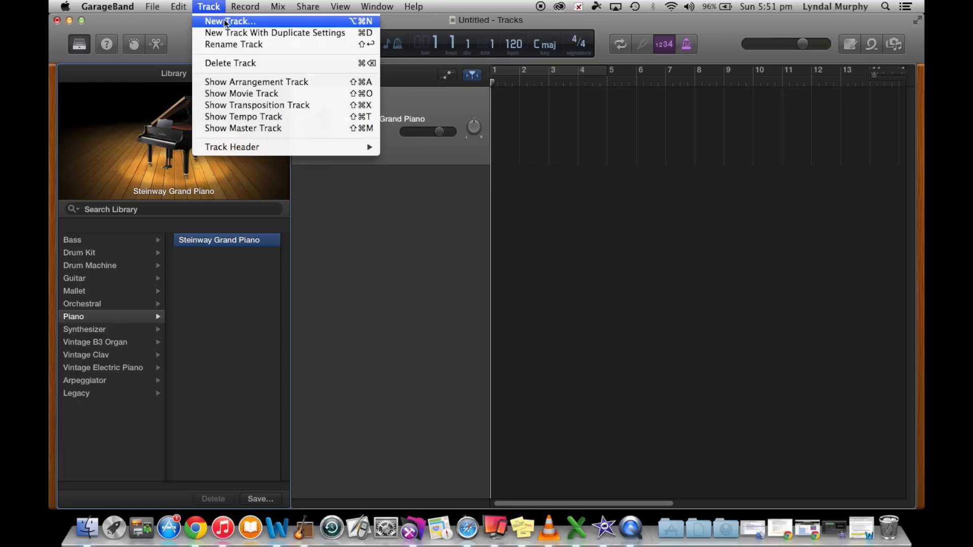
pyautogui.click(230, 20)
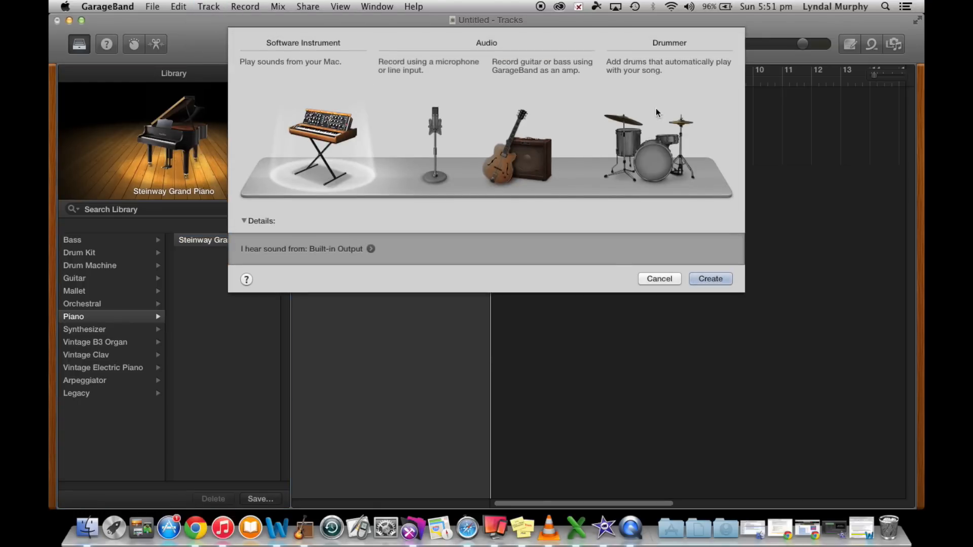
pyautogui.moveTo(243, 157)
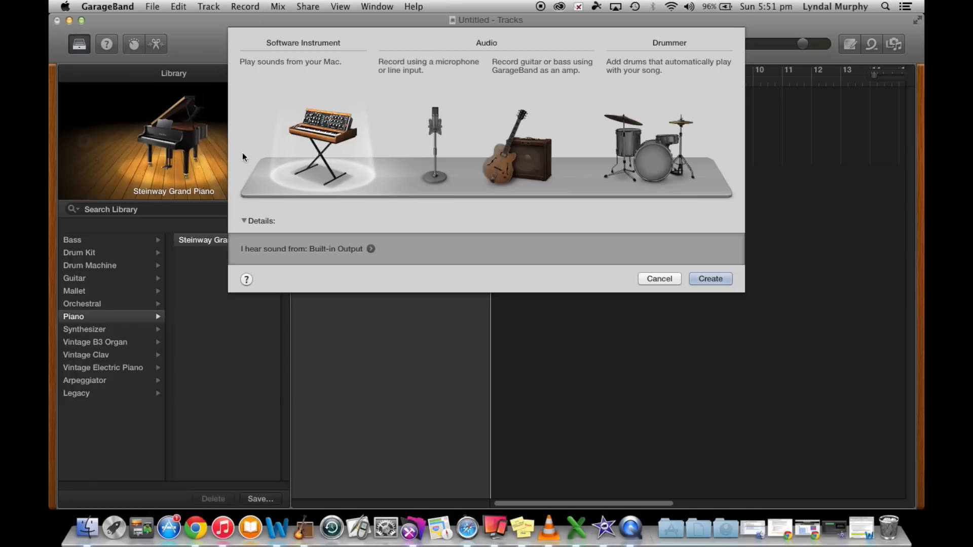
pyautogui.moveTo(275, 77)
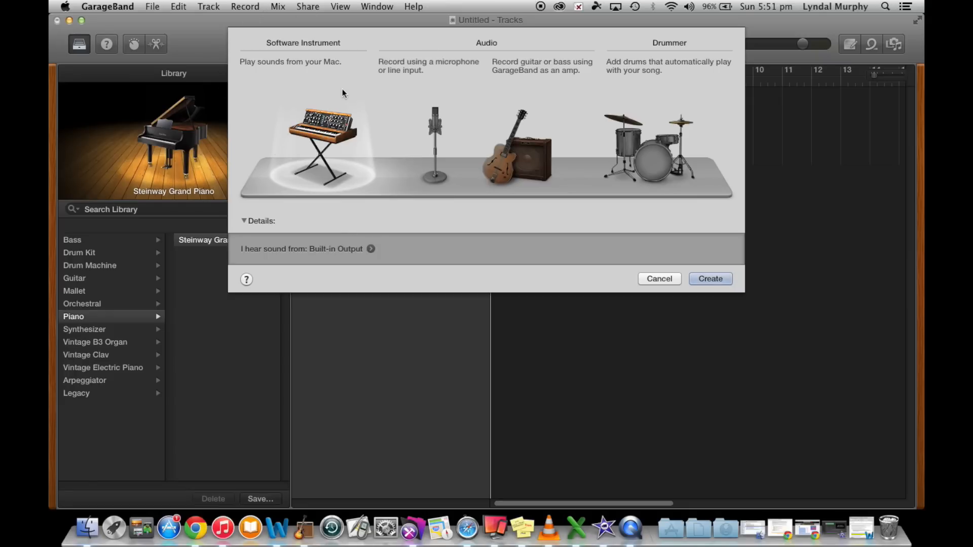
pyautogui.moveTo(323, 94)
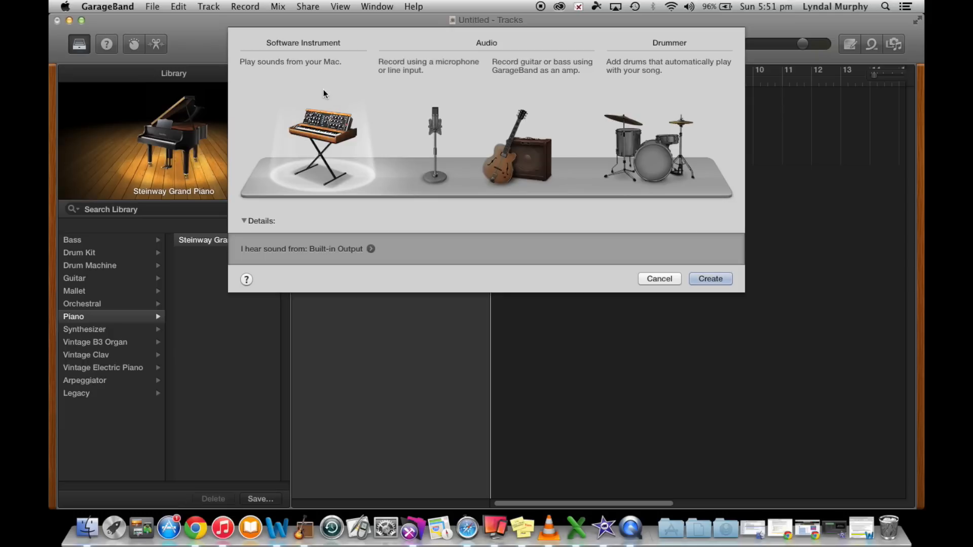
pyautogui.moveTo(710, 298)
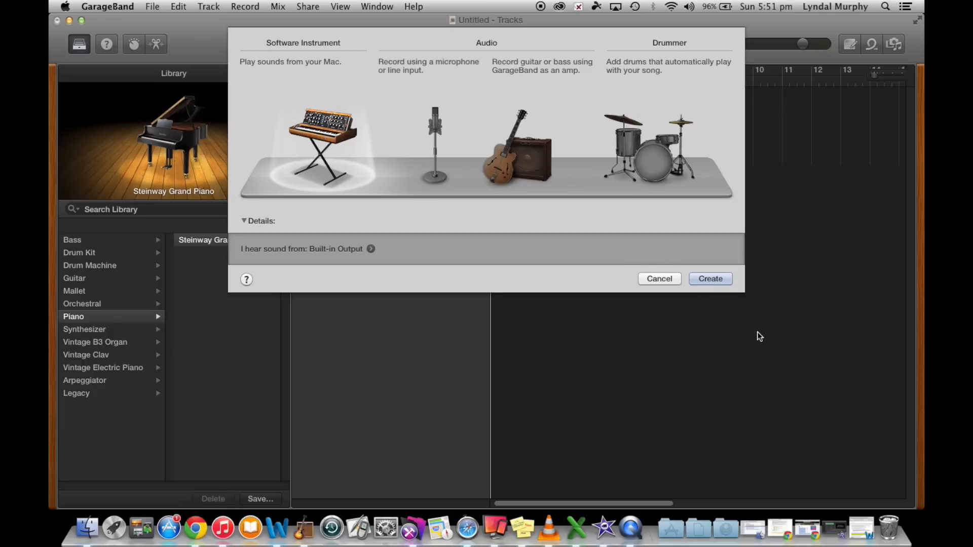
pyautogui.click(709, 279)
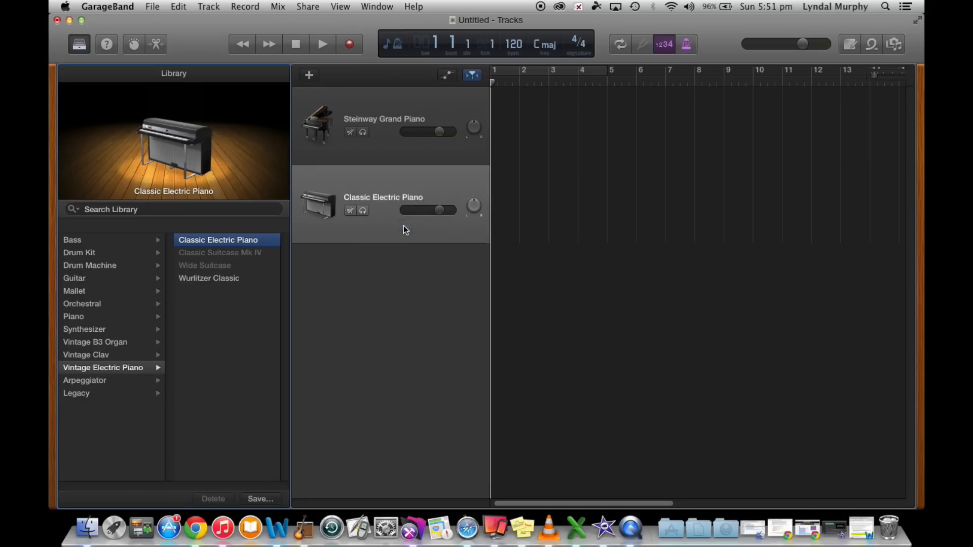
pyautogui.click(73, 316)
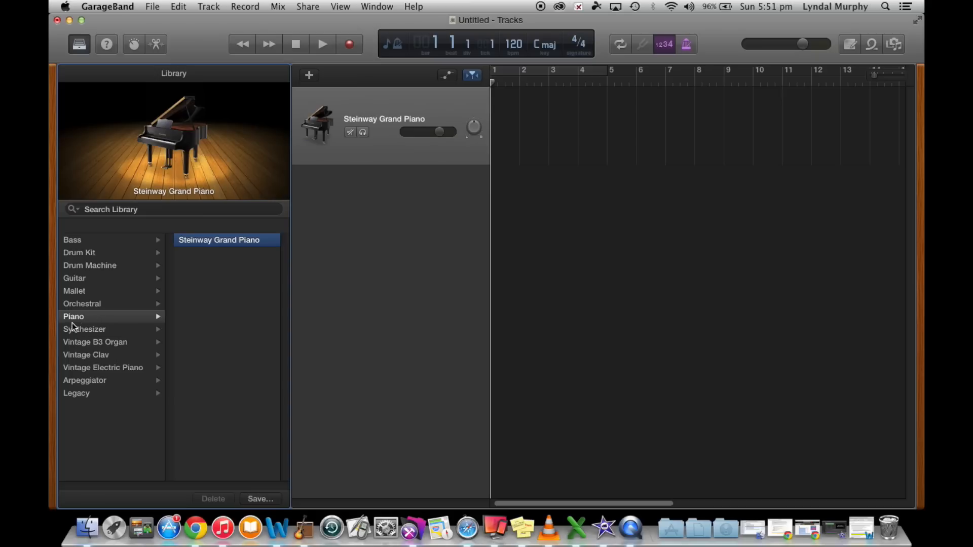
pyautogui.moveTo(122, 318)
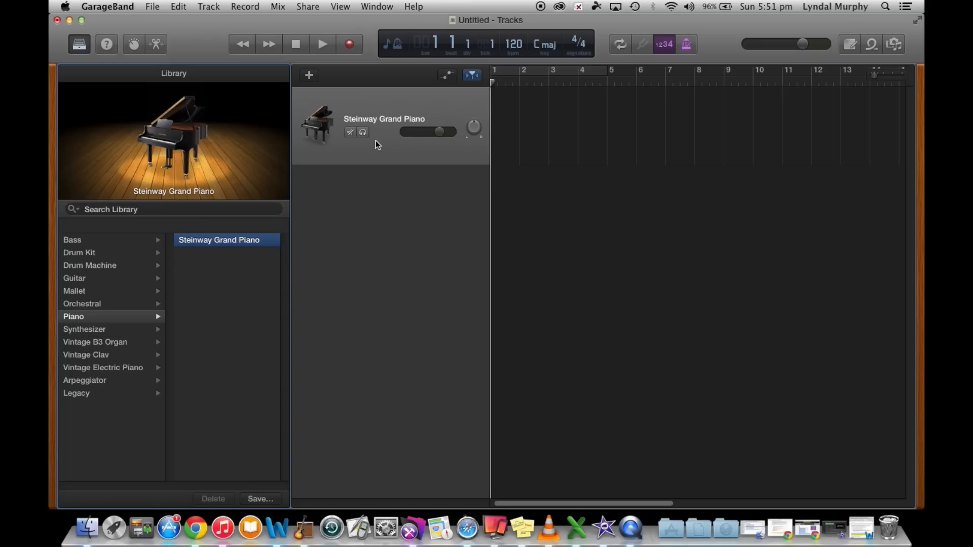
pyautogui.moveTo(398, 166)
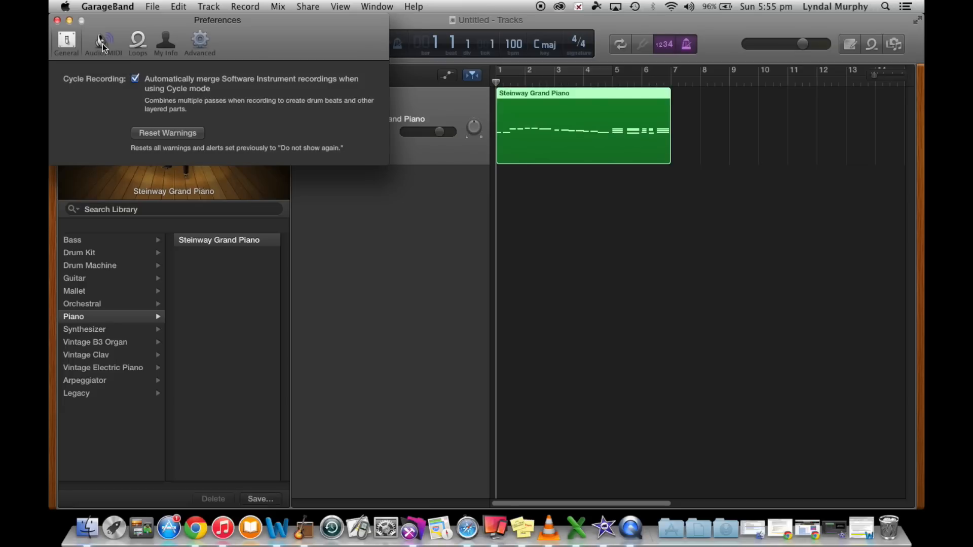
pyautogui.moveTo(74, 33)
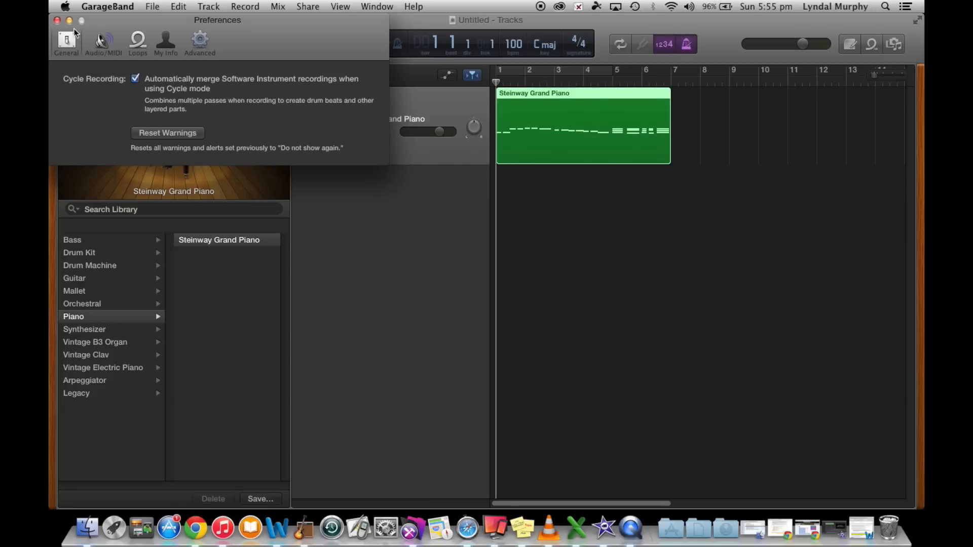
pyautogui.moveTo(118, 71)
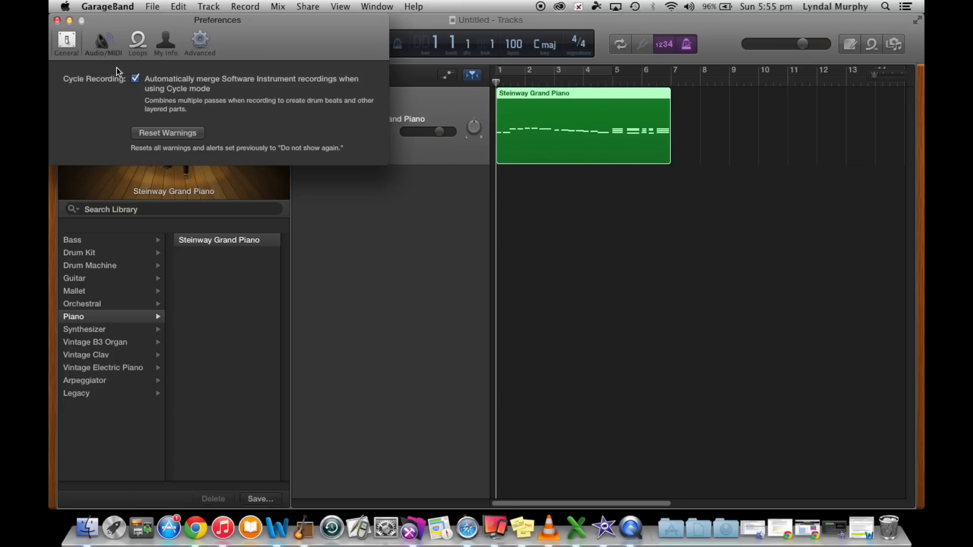
# Step: Check the Audio/MIDI Output and Input Device menus, keeping Output on System Setting
pyautogui.click(102, 42)
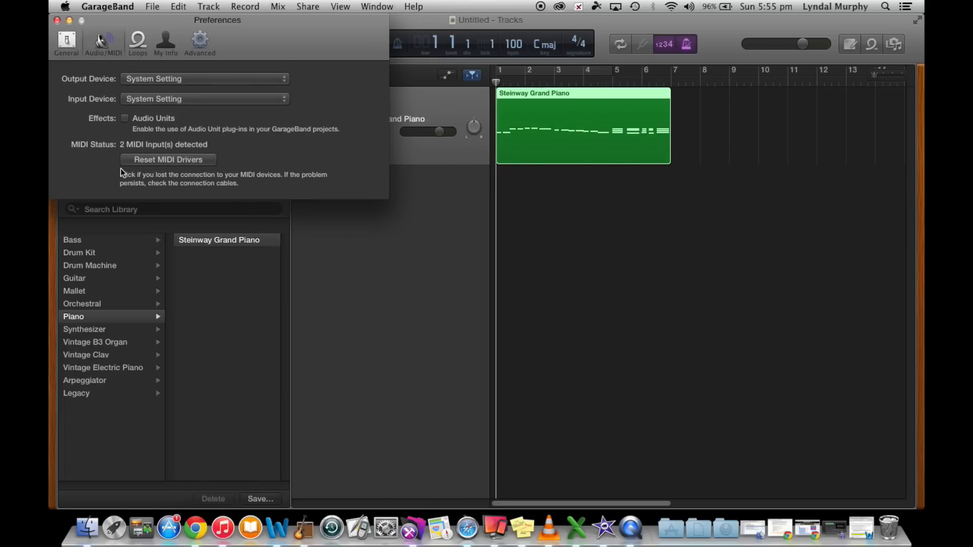
pyautogui.click(205, 78)
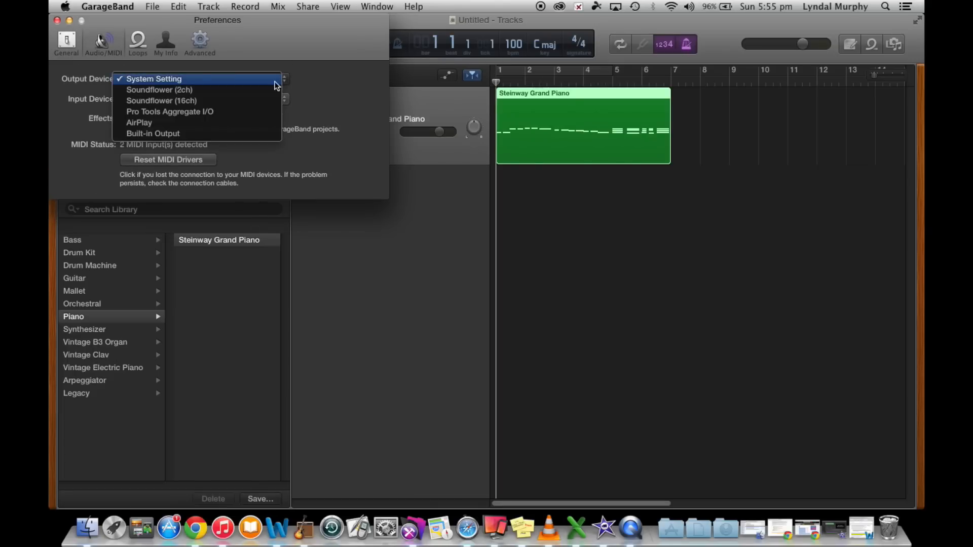
pyautogui.moveTo(170, 111)
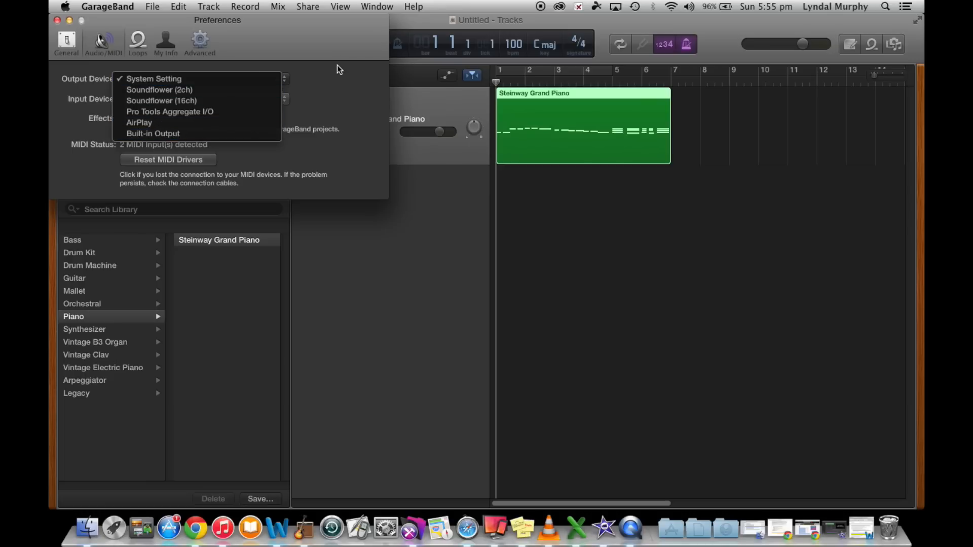
pyautogui.click(154, 78)
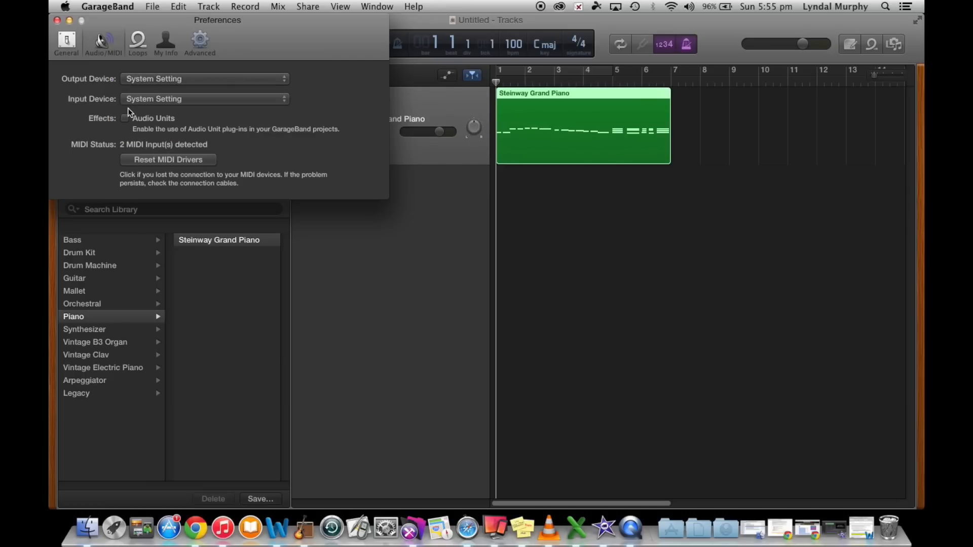
pyautogui.click(204, 99)
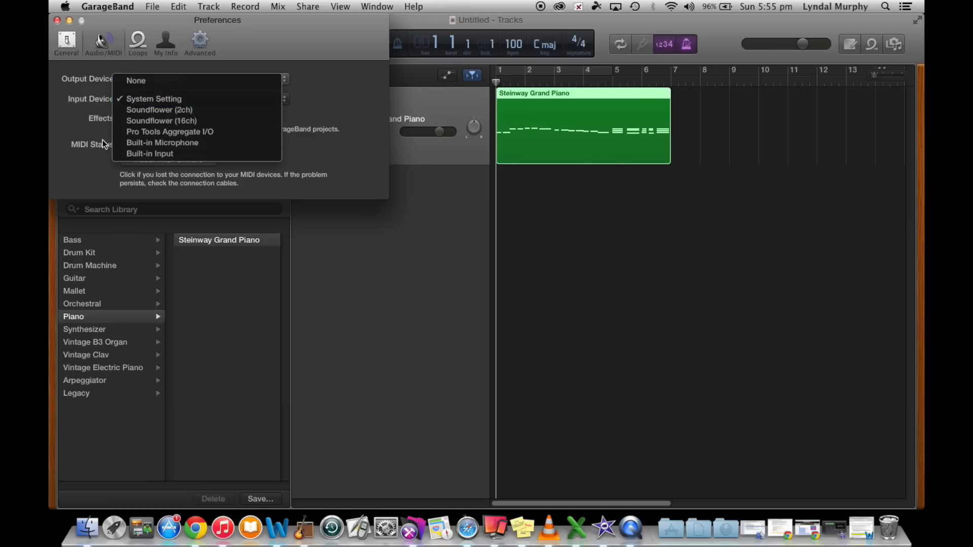
pyautogui.moveTo(358, 80)
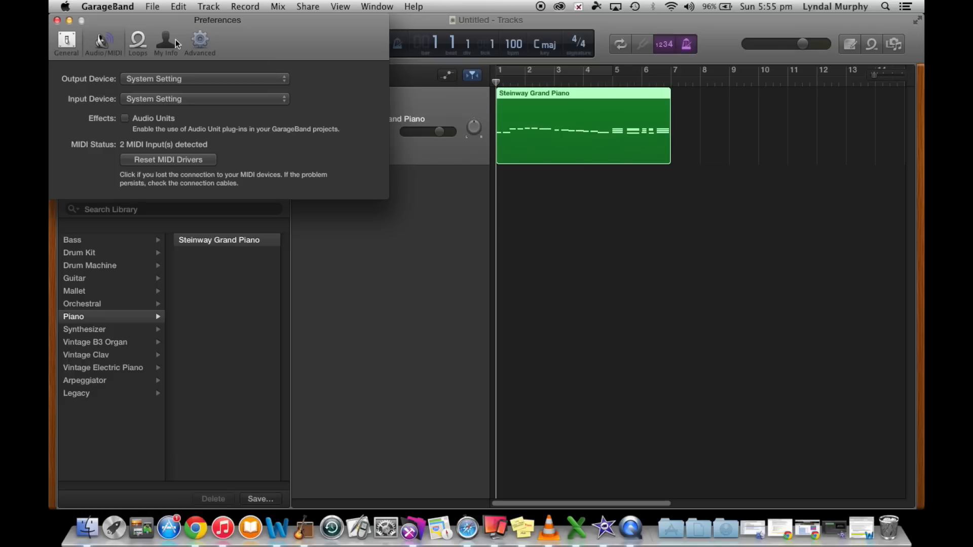
# Step: Review the Advanced preferences, return to General, and close Preferences
pyautogui.click(199, 40)
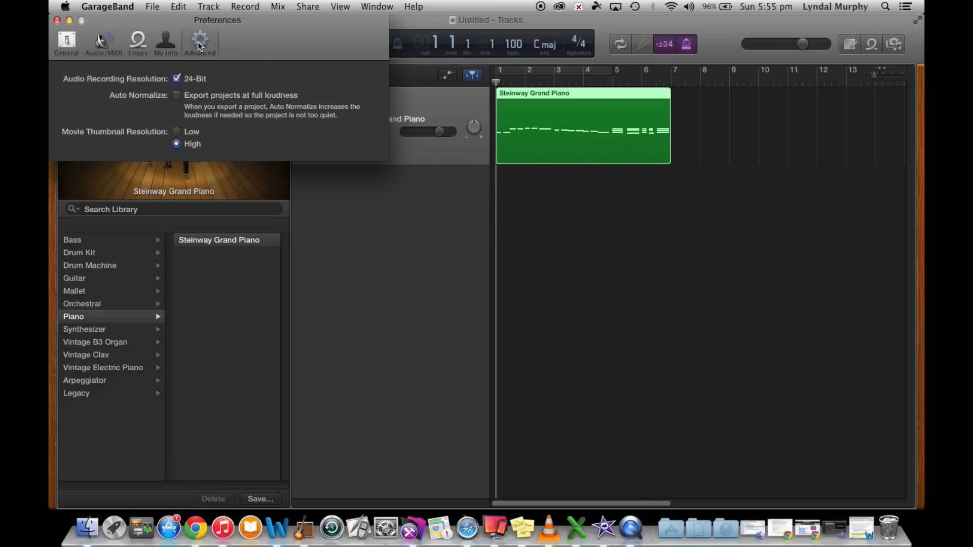
pyautogui.moveTo(200, 41)
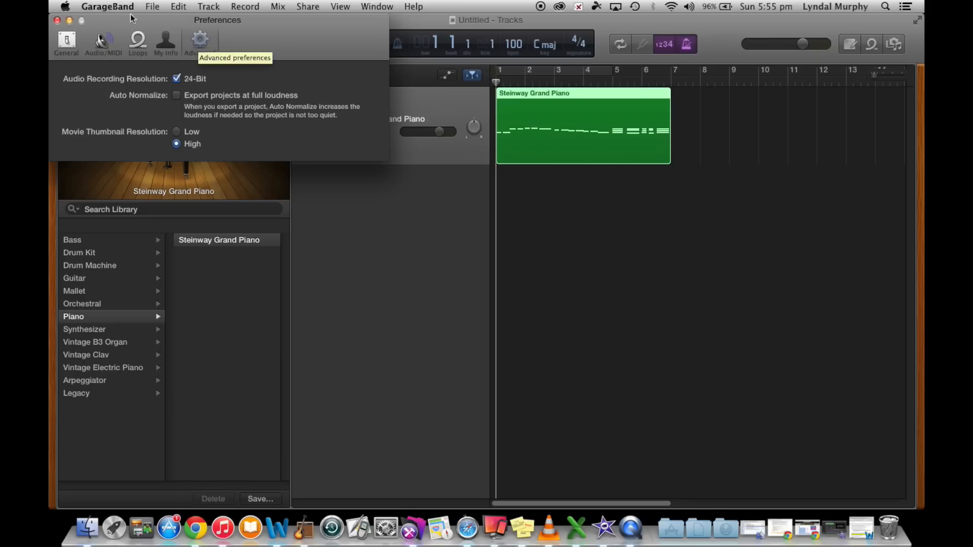
pyautogui.click(66, 42)
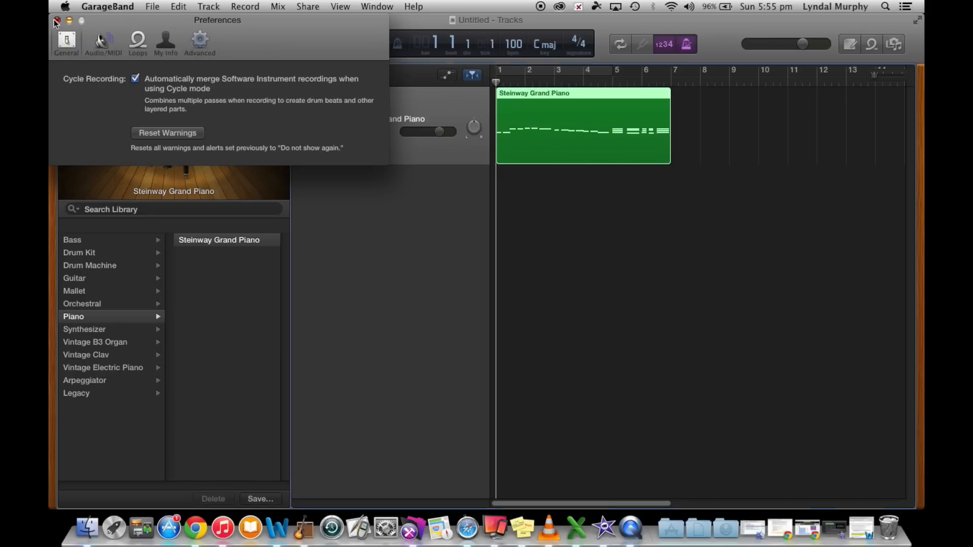
pyautogui.click(56, 20)
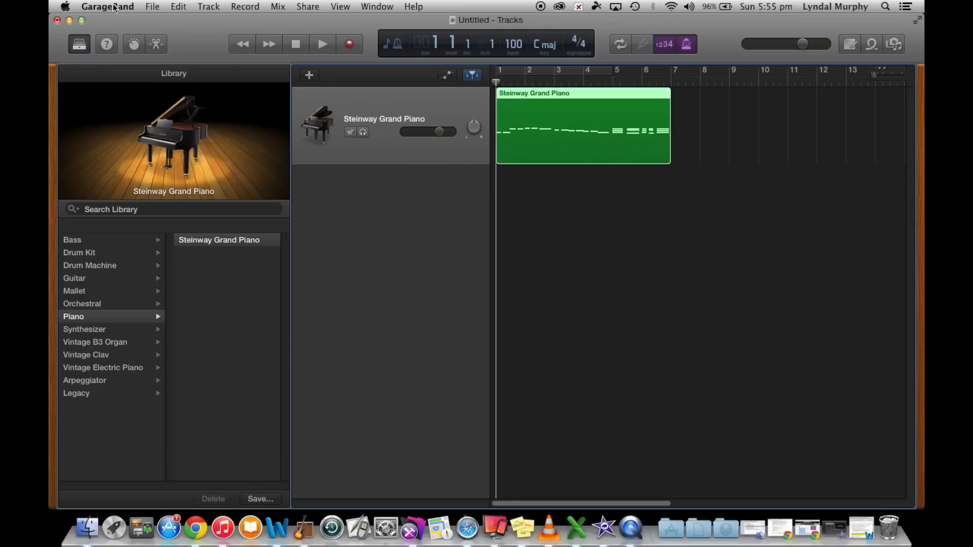
pyautogui.click(107, 6)
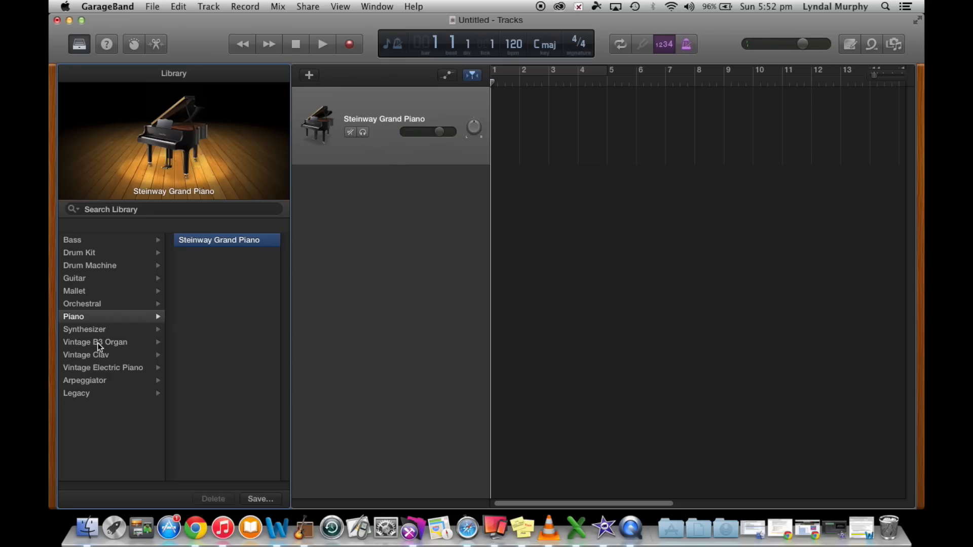
# Step: Set the track's instrument back to Steinway Grand Piano from the Piano category
pyautogui.click(95, 342)
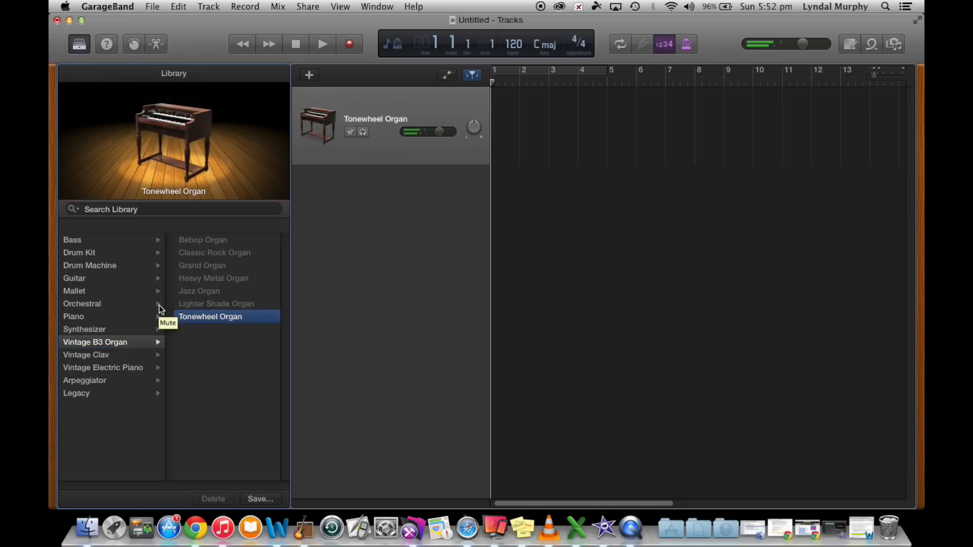
pyautogui.click(73, 316)
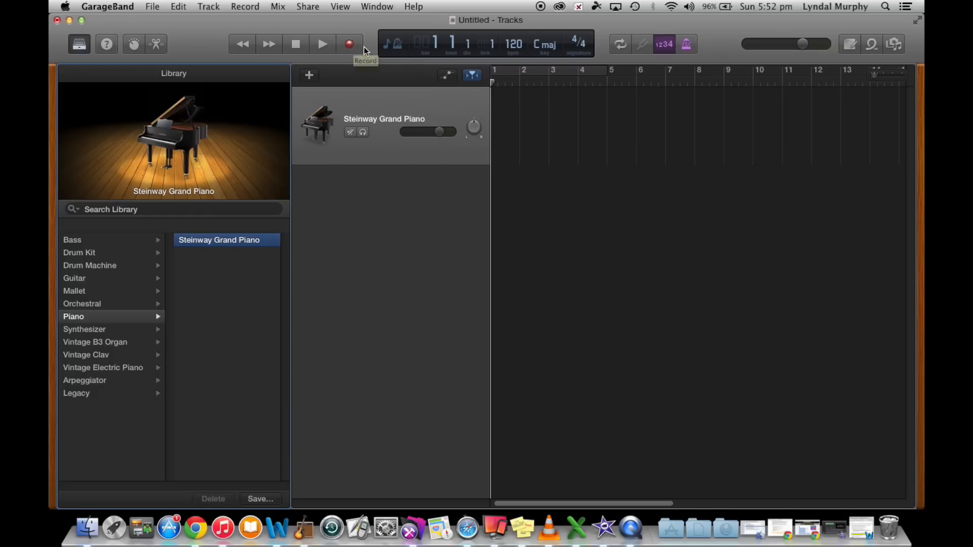
pyautogui.moveTo(513, 44)
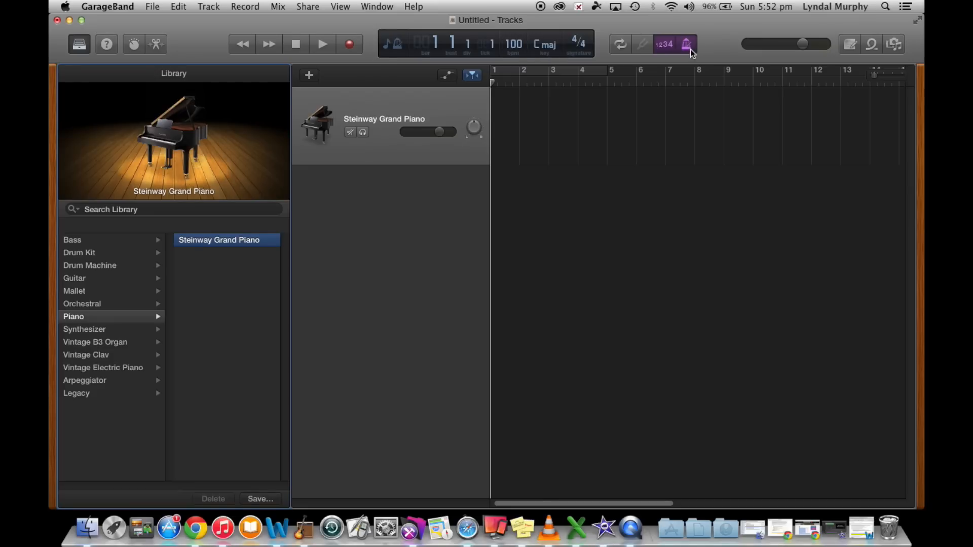
pyautogui.moveTo(277, 106)
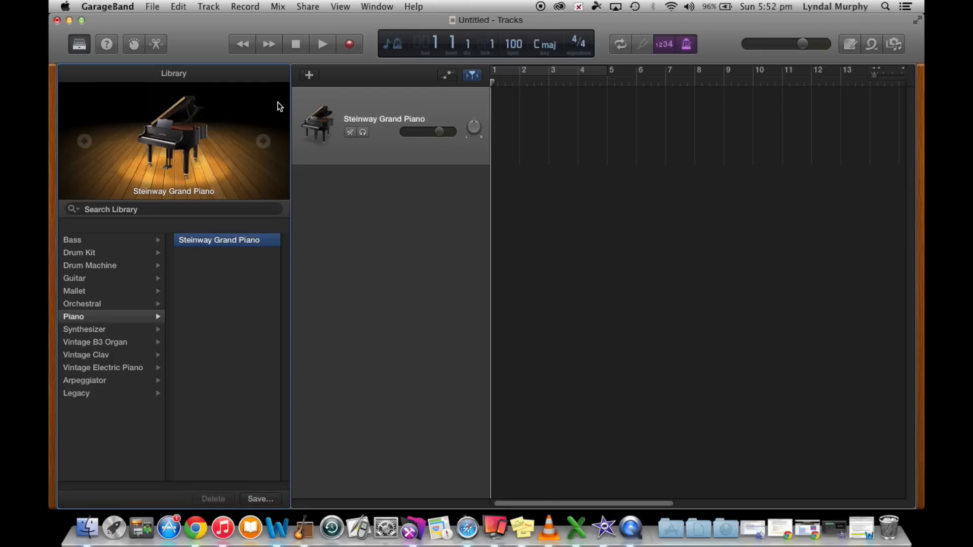
pyautogui.moveTo(350, 44)
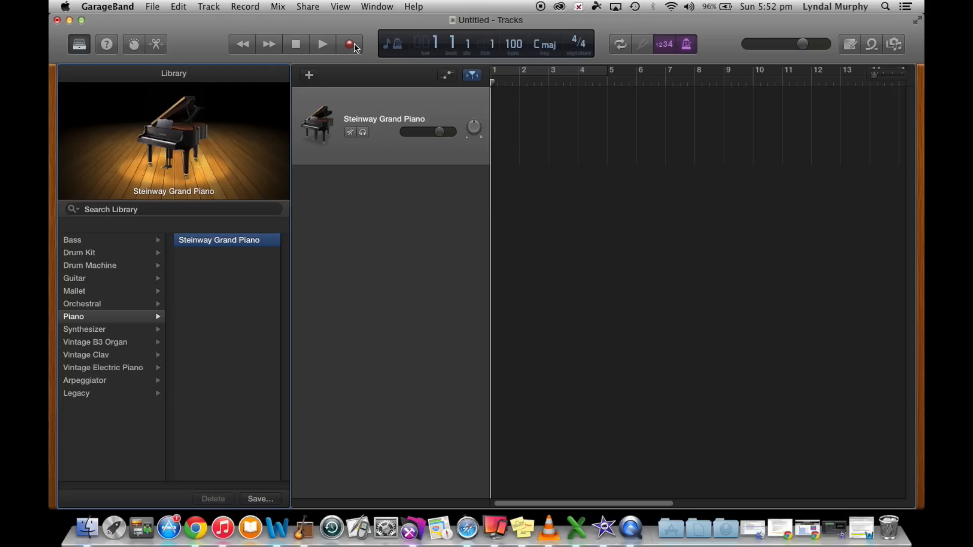
# Step: Record a roughly six-bar piano melody at 100 bpm with Count-In on
pyautogui.click(322, 44)
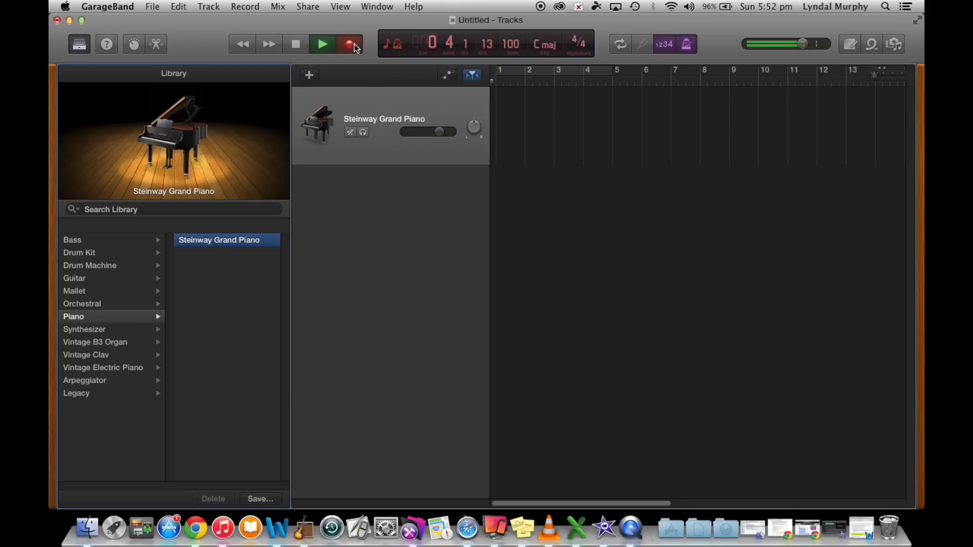
pyautogui.click(348, 43)
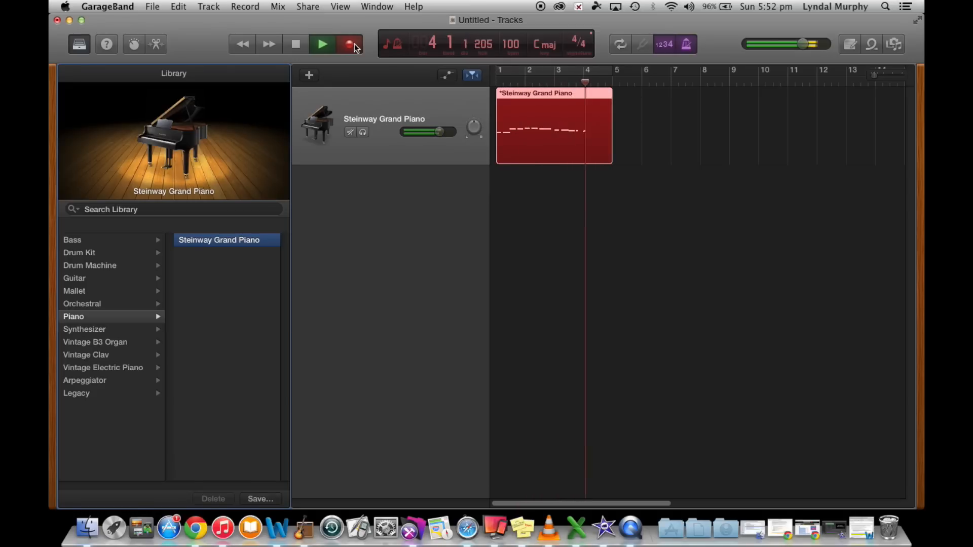
pyautogui.click(321, 43)
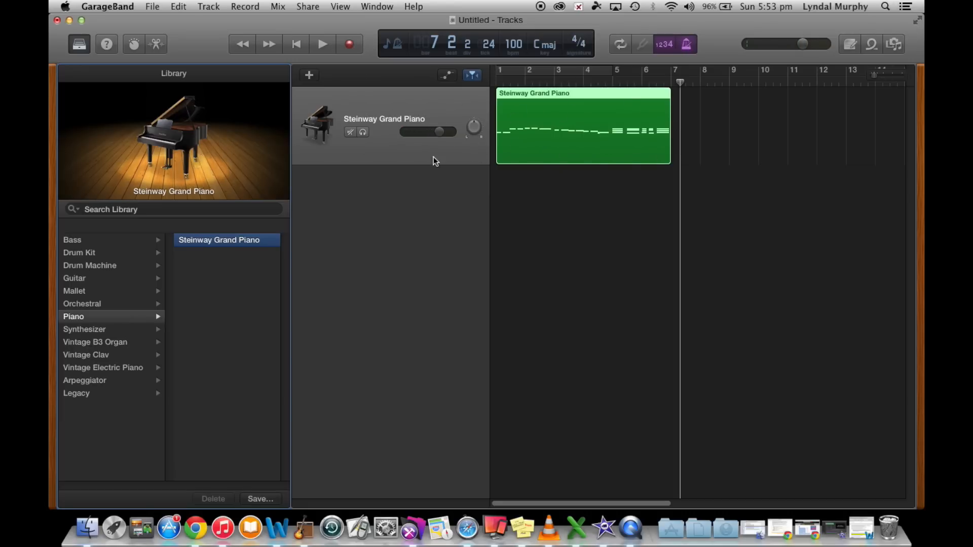
pyautogui.moveTo(372, 147)
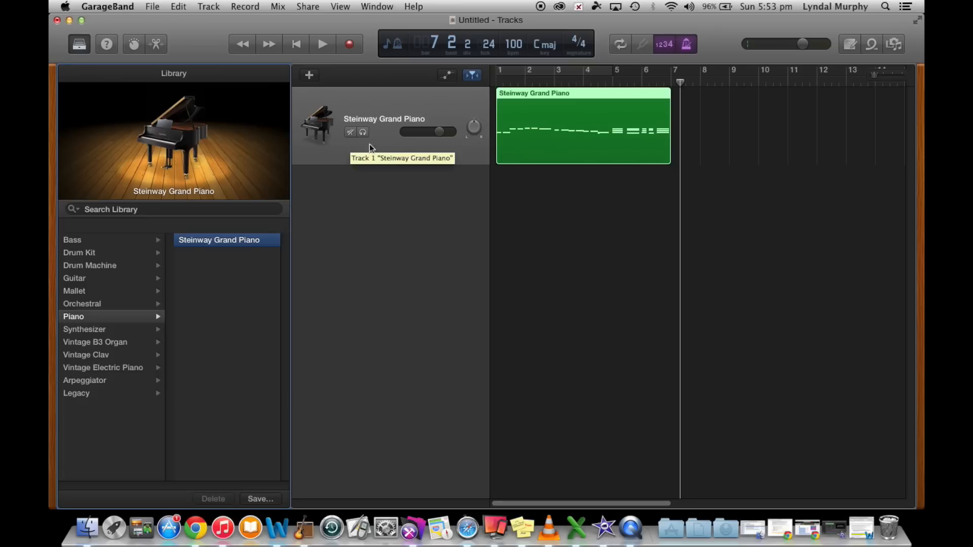
pyautogui.moveTo(414, 147)
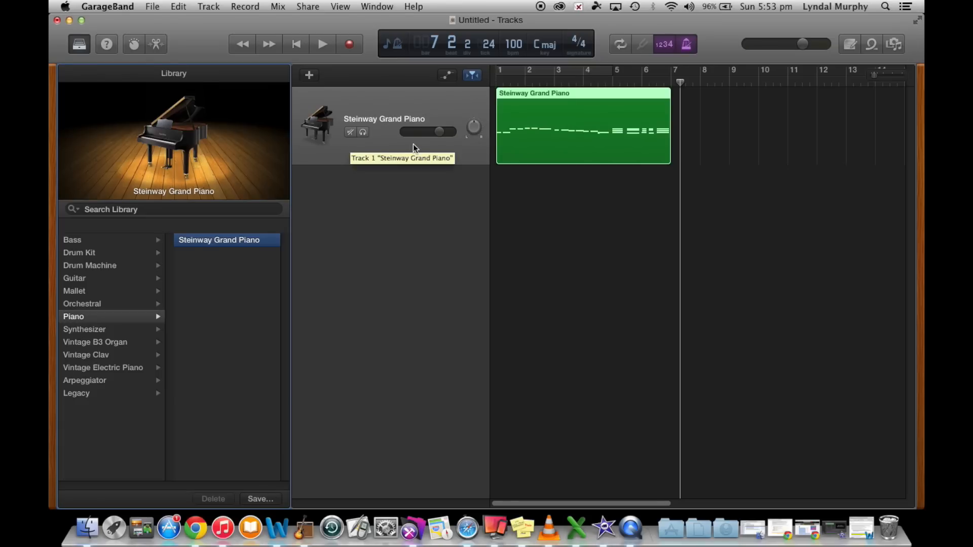
pyautogui.moveTo(680, 94)
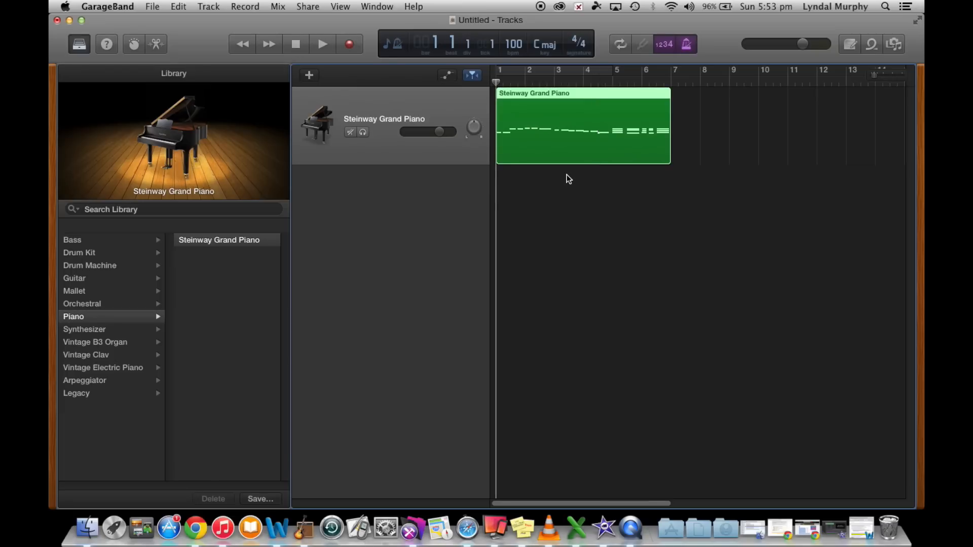
pyautogui.click(322, 44)
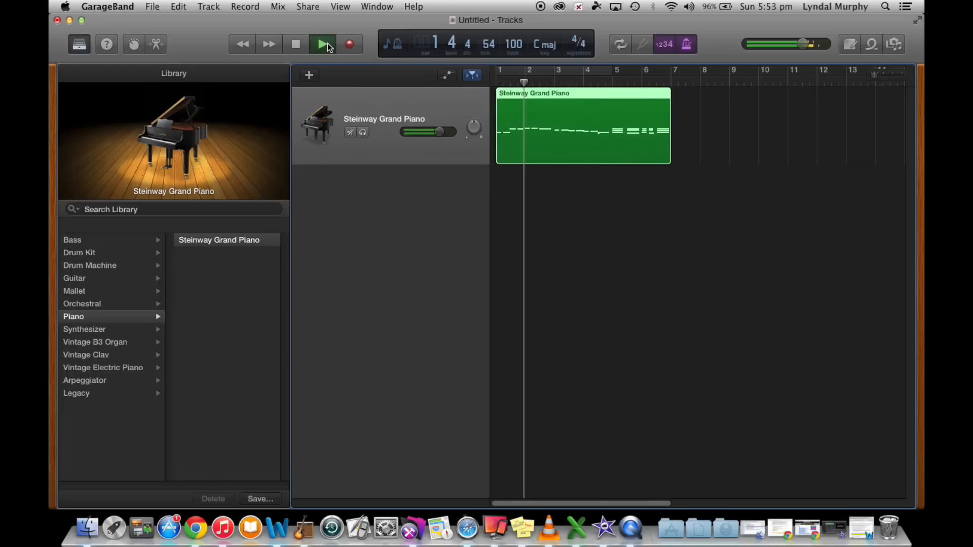
pyautogui.click(323, 44)
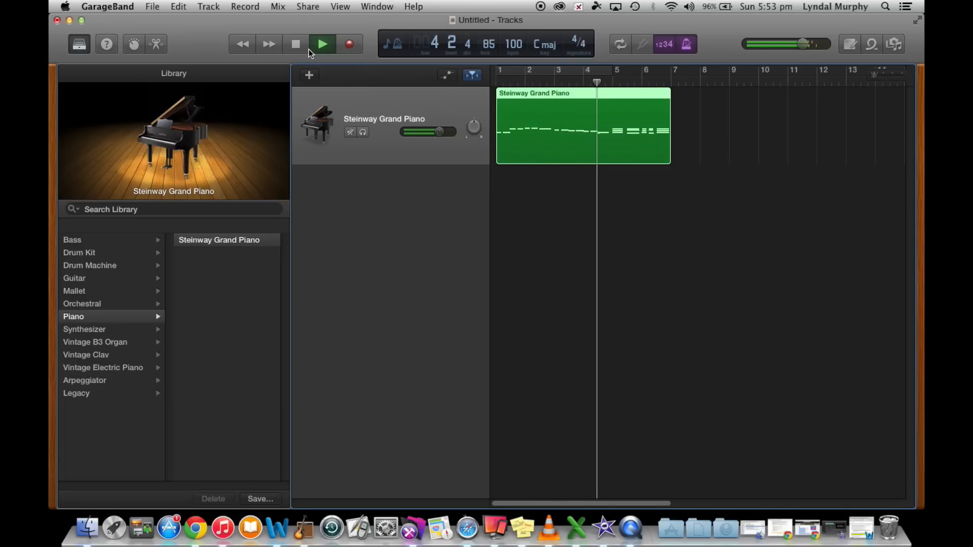
pyautogui.click(321, 44)
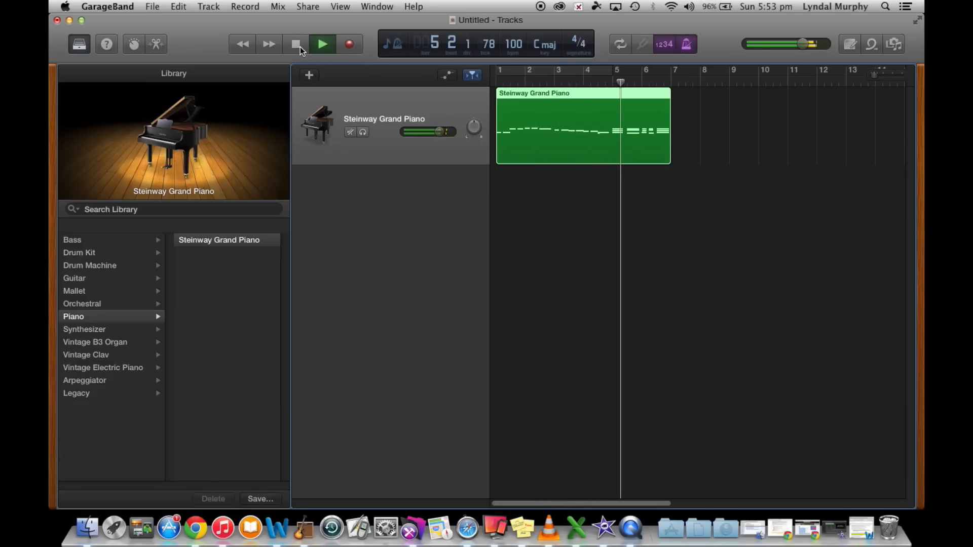
pyautogui.click(322, 44)
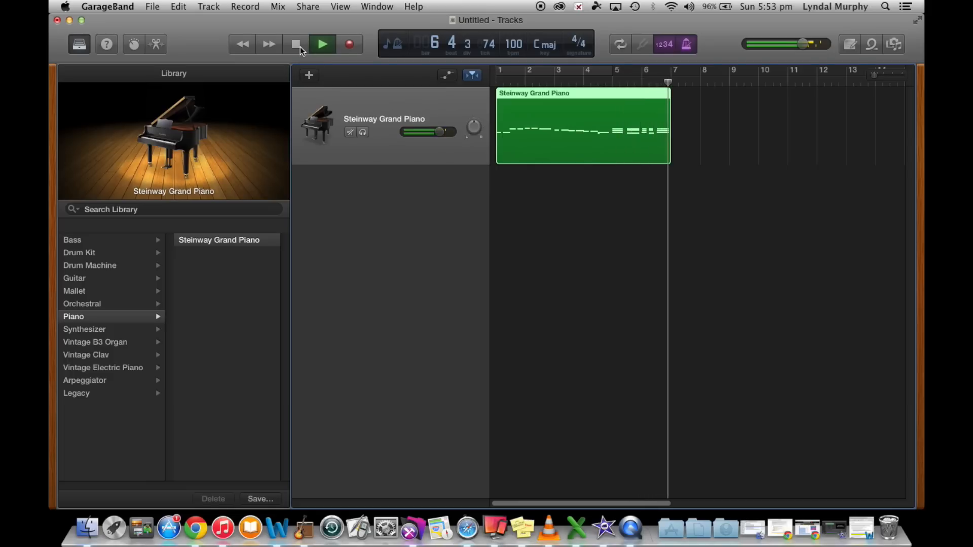
pyautogui.click(321, 44)
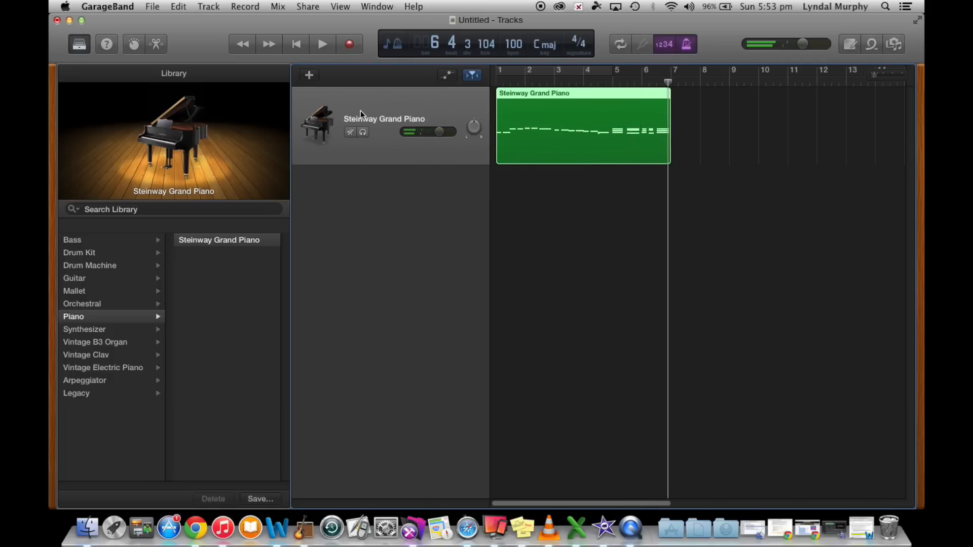
# Step: Switch the track to Tonewheel Organ and play the recorded region from the beginning
pyautogui.click(94, 342)
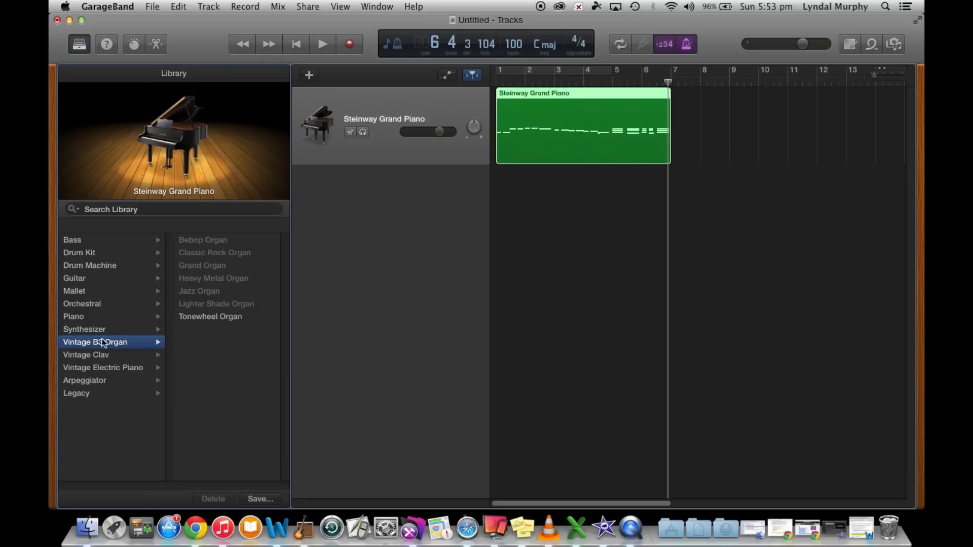
pyautogui.click(210, 317)
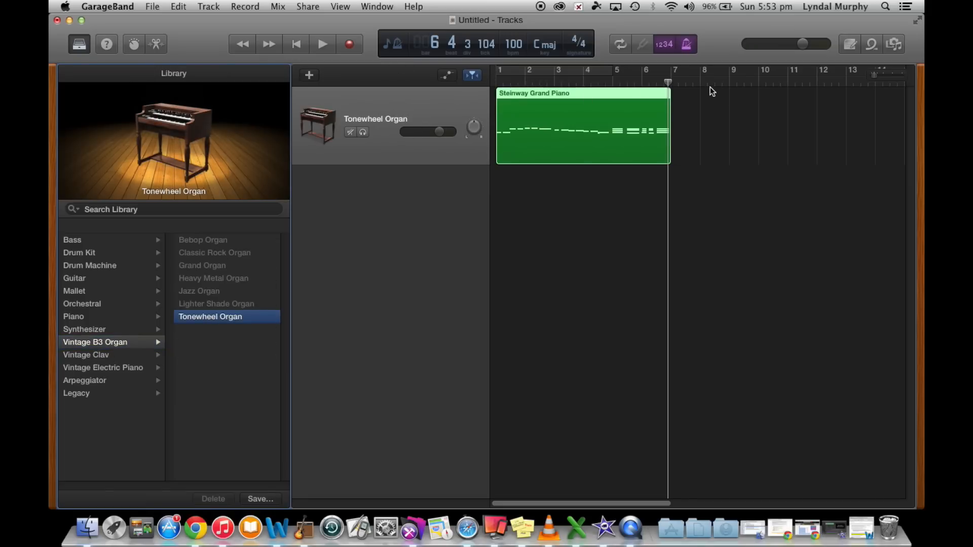
pyautogui.click(321, 44)
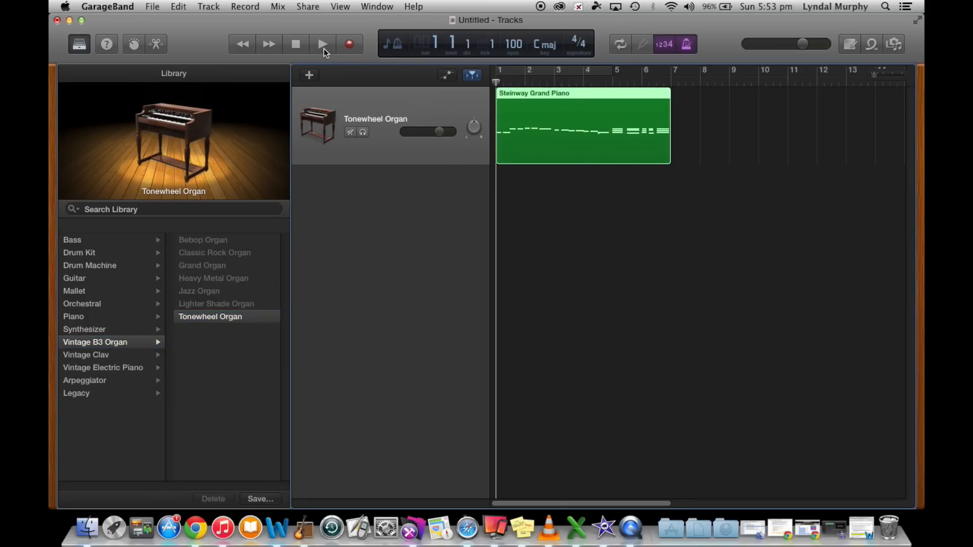
pyautogui.click(322, 44)
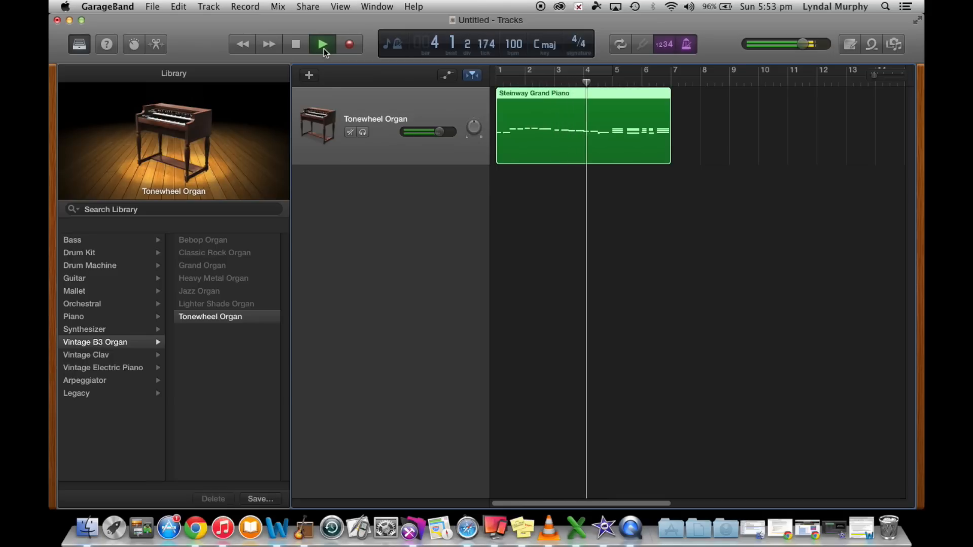
pyautogui.click(322, 44)
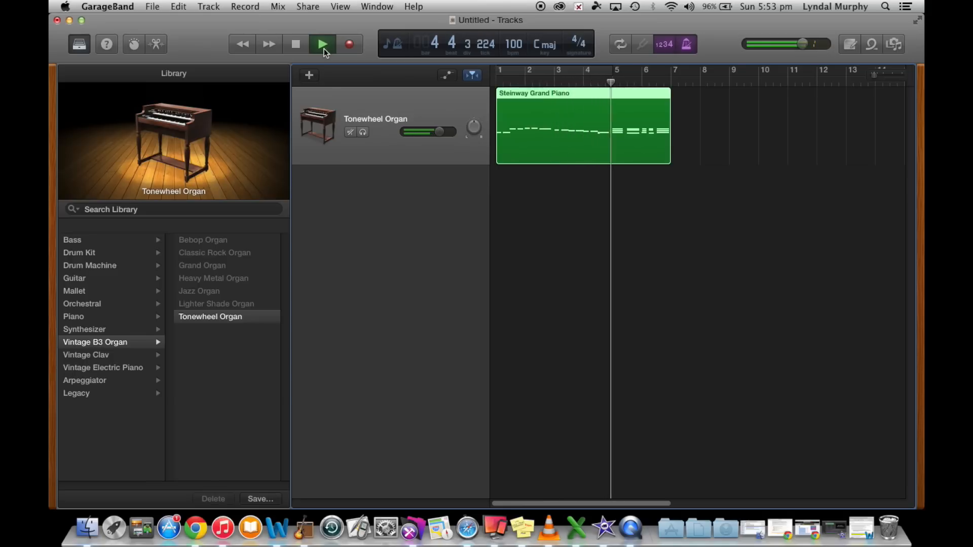
pyautogui.click(322, 44)
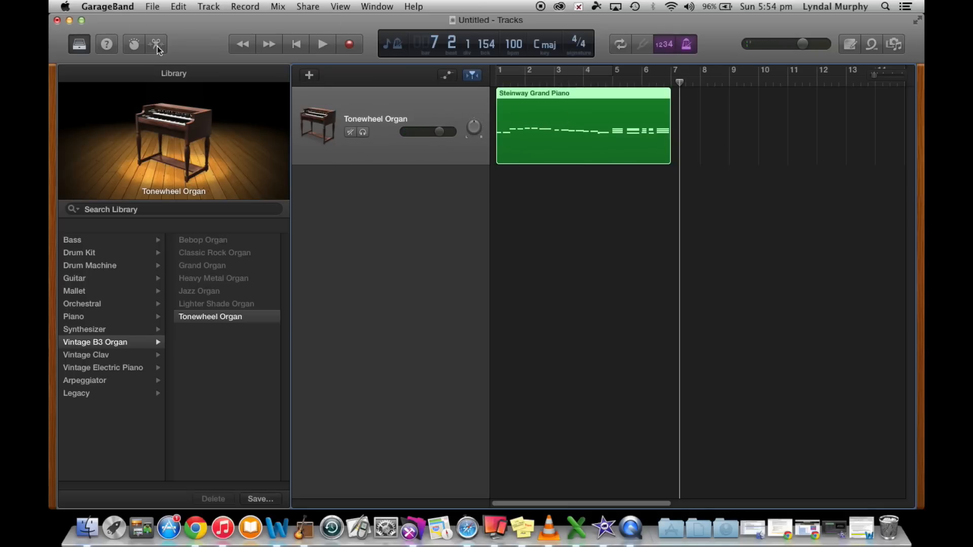
# Step: Show the recorded notes in the piano roll editor with the Region settings tab
pyautogui.click(157, 44)
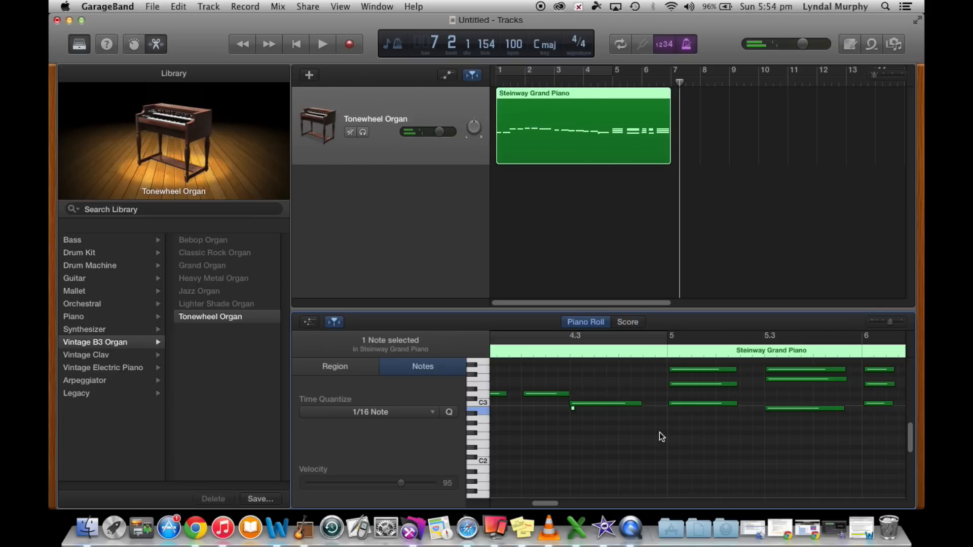
pyautogui.click(335, 366)
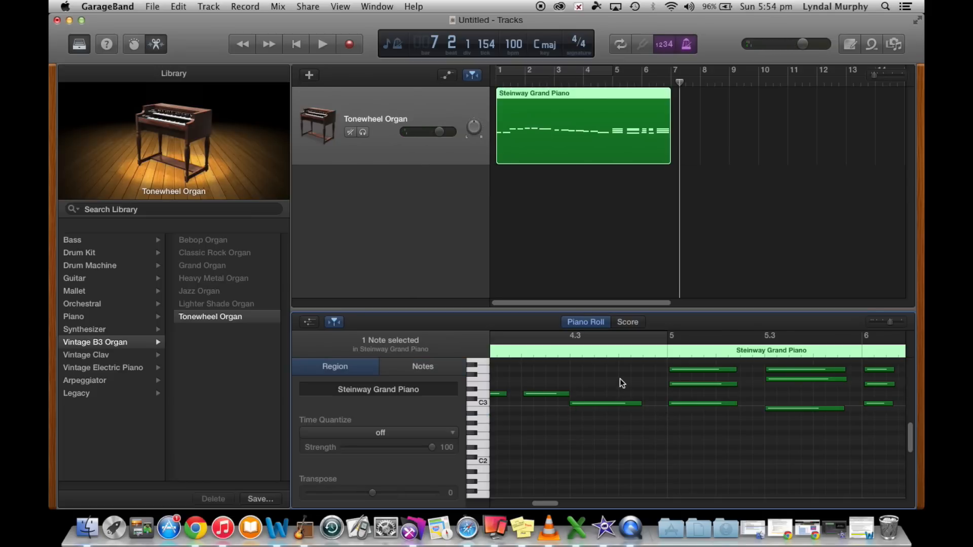
pyautogui.moveTo(769, 407)
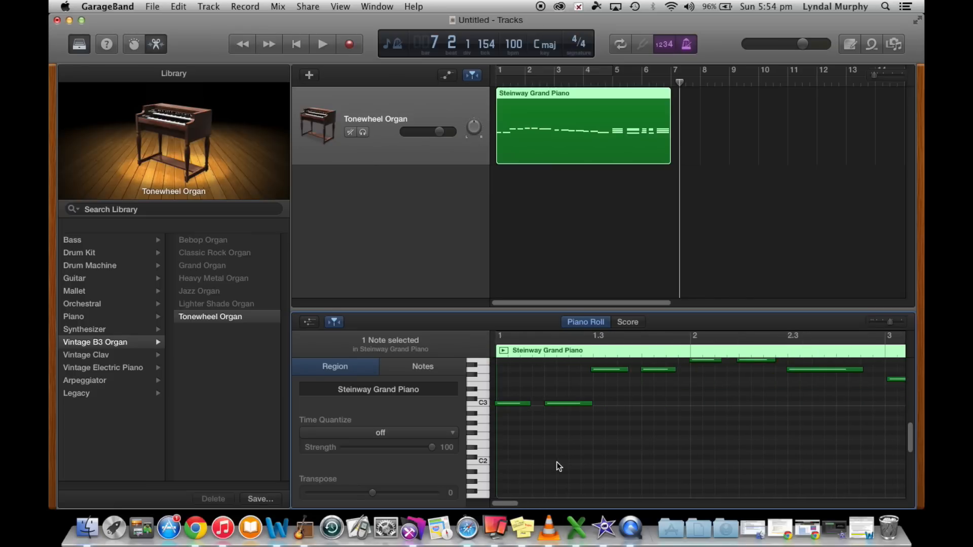
pyautogui.moveTo(532, 85)
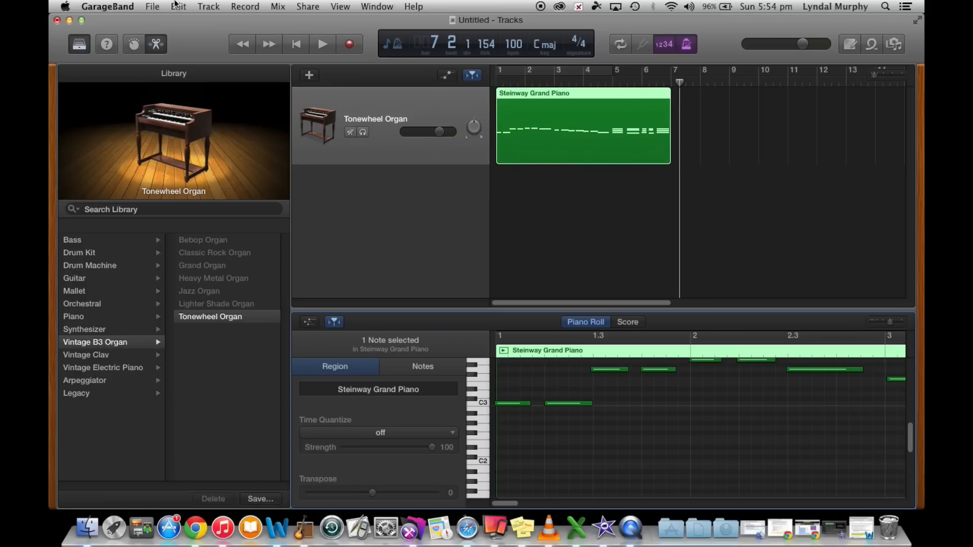
pyautogui.moveTo(163, 43)
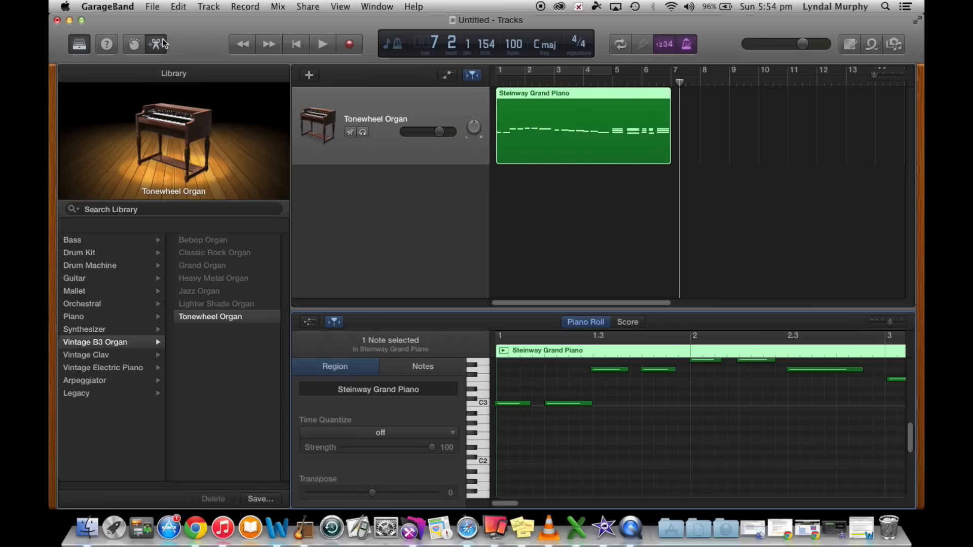
# Step: Close the editor, set the track to Steinway Grand Piano, and rewind to the start
pyautogui.click(155, 44)
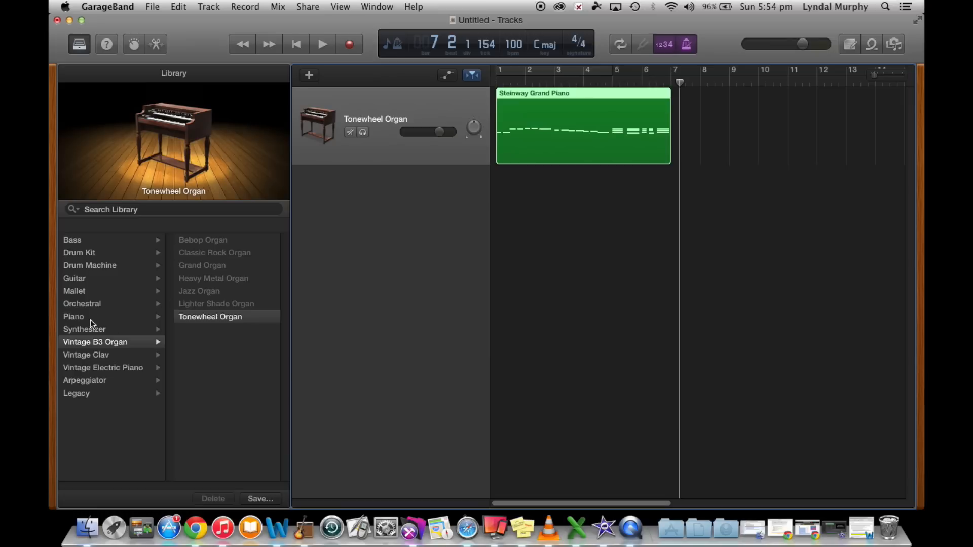
pyautogui.click(74, 316)
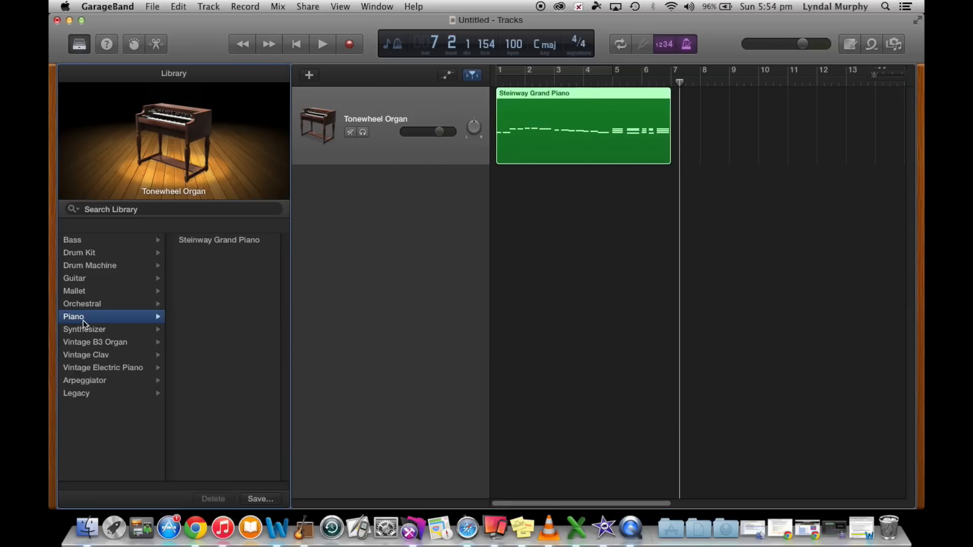
pyautogui.click(219, 240)
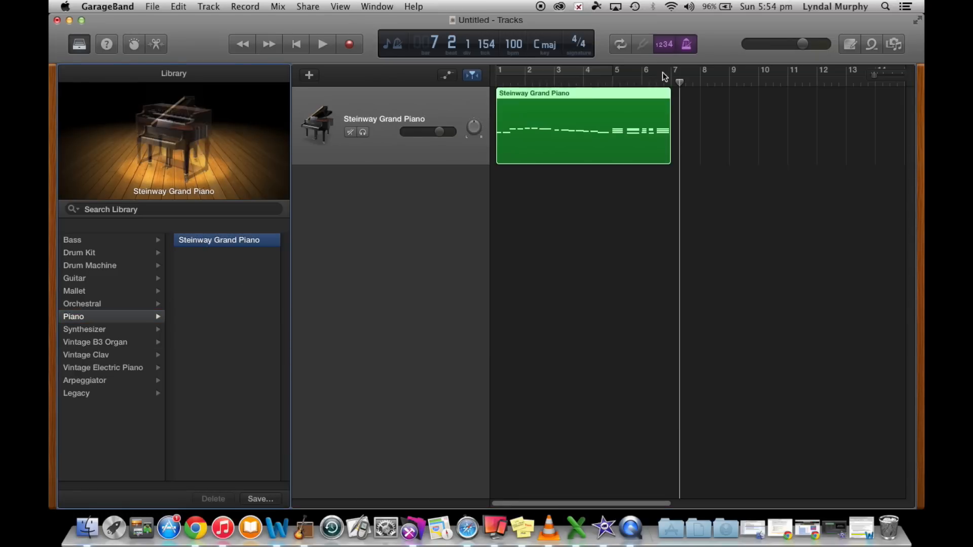
pyautogui.click(296, 44)
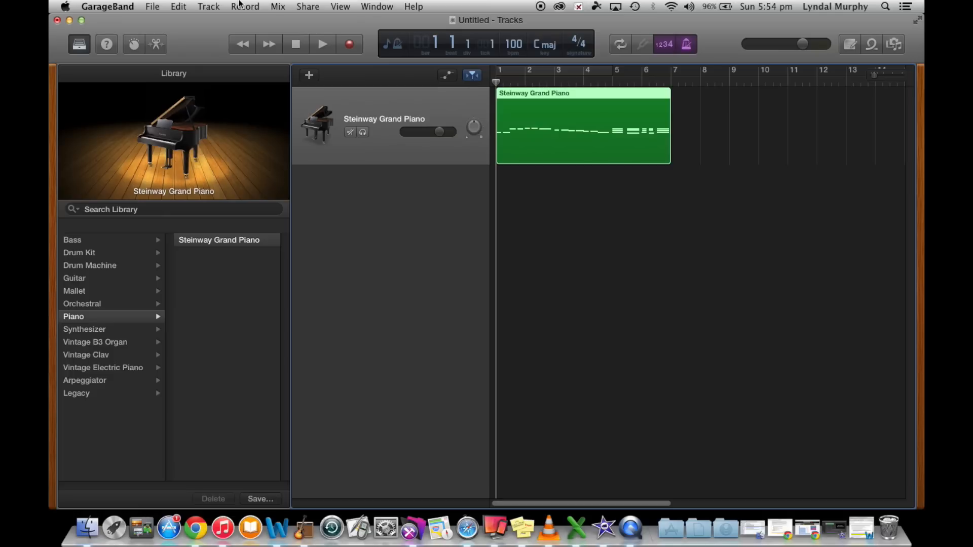
# Step: Add a new Software Instrument track and set its sound to Acoustic Guitar
pyautogui.click(208, 6)
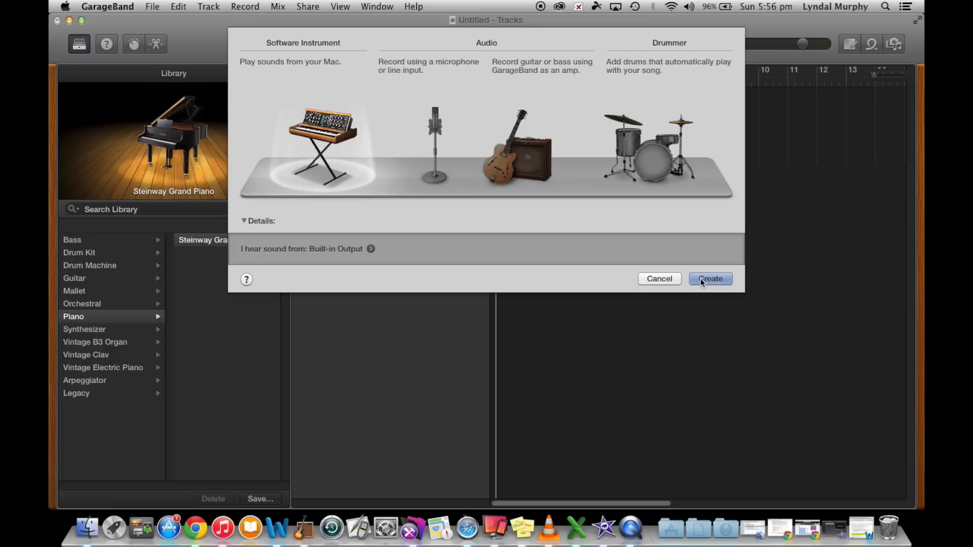
pyautogui.click(710, 278)
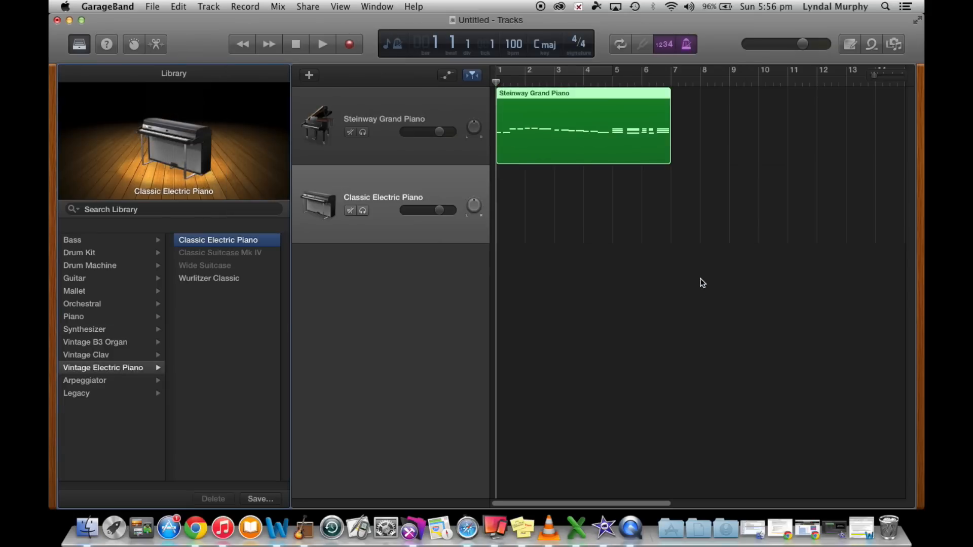
pyautogui.moveTo(56, 319)
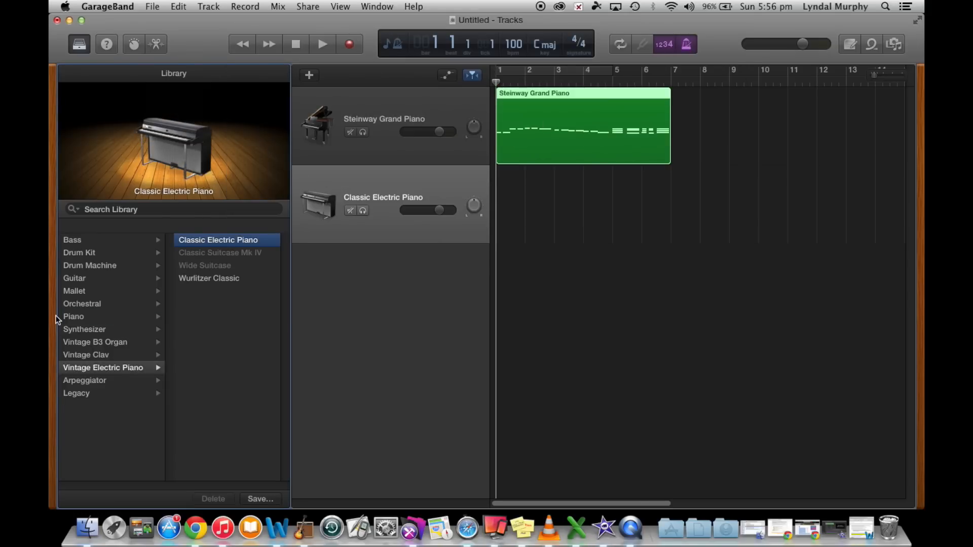
pyautogui.click(74, 278)
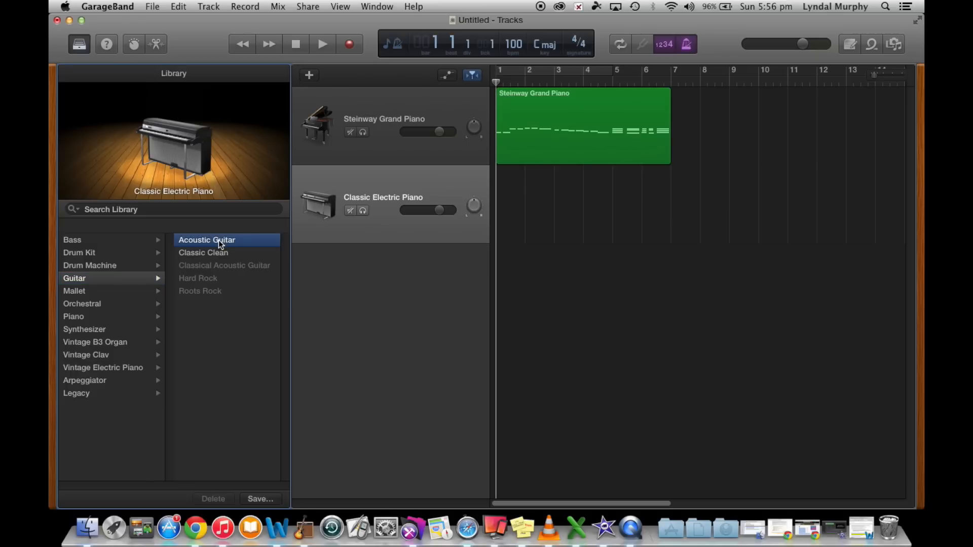
pyautogui.click(206, 239)
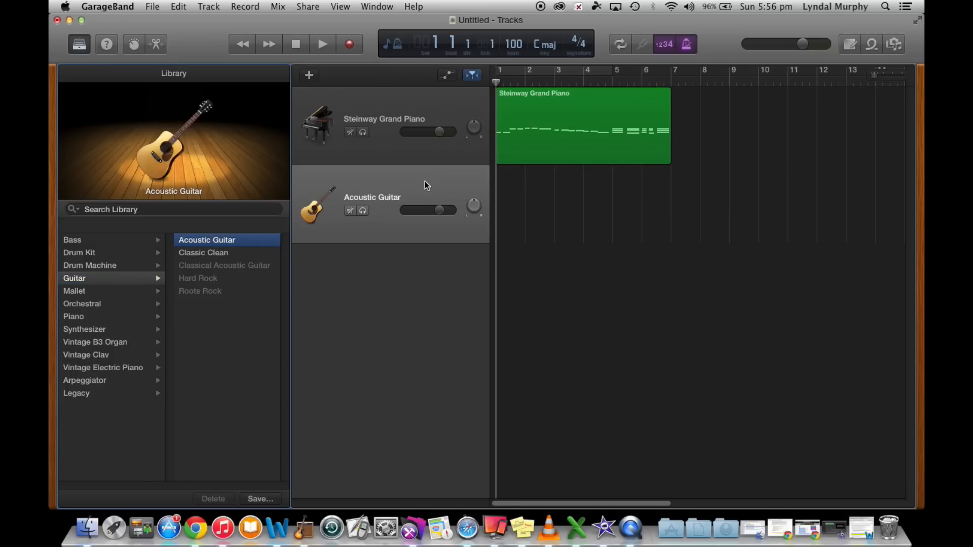
pyautogui.moveTo(416, 235)
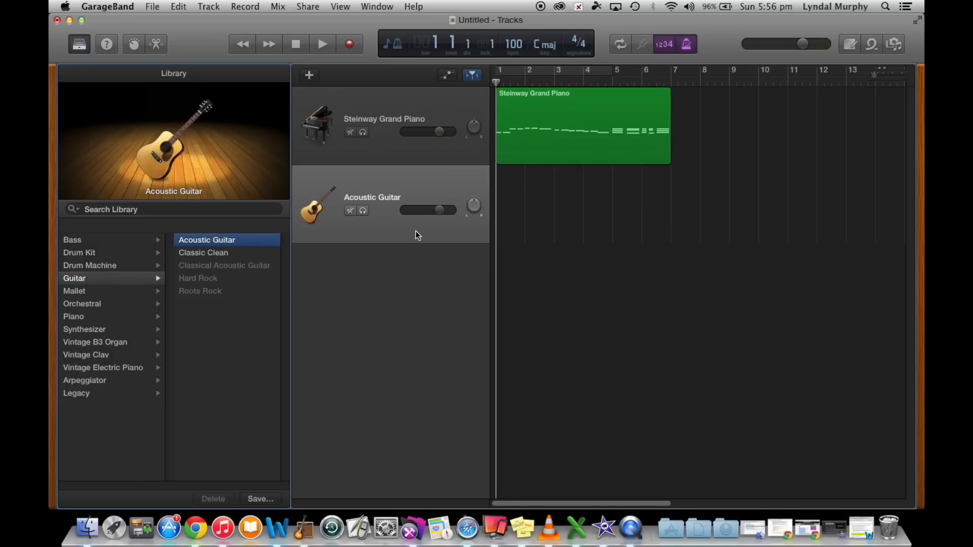
pyautogui.doubleClick(373, 198)
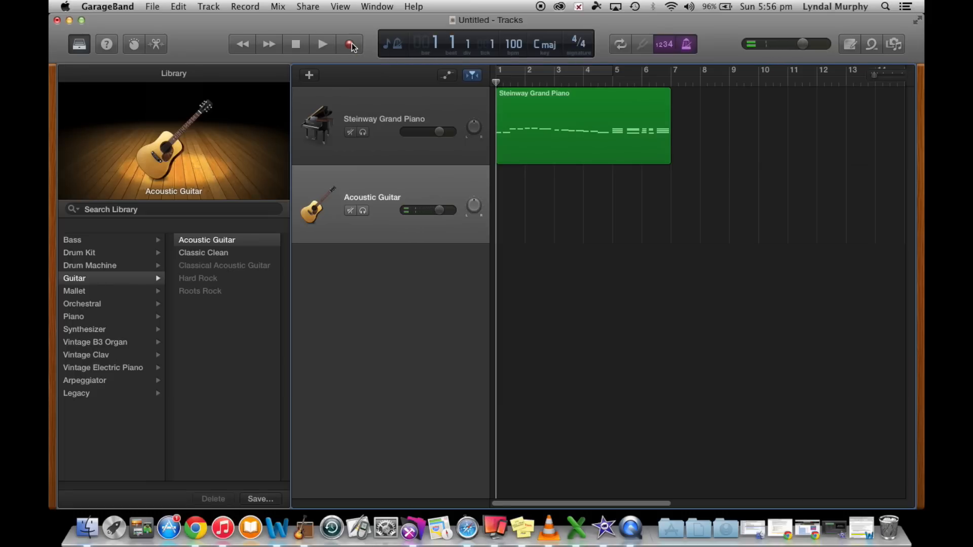
# Step: Record a roughly seven-bar guitar part on the Acoustic Guitar track
pyautogui.click(321, 44)
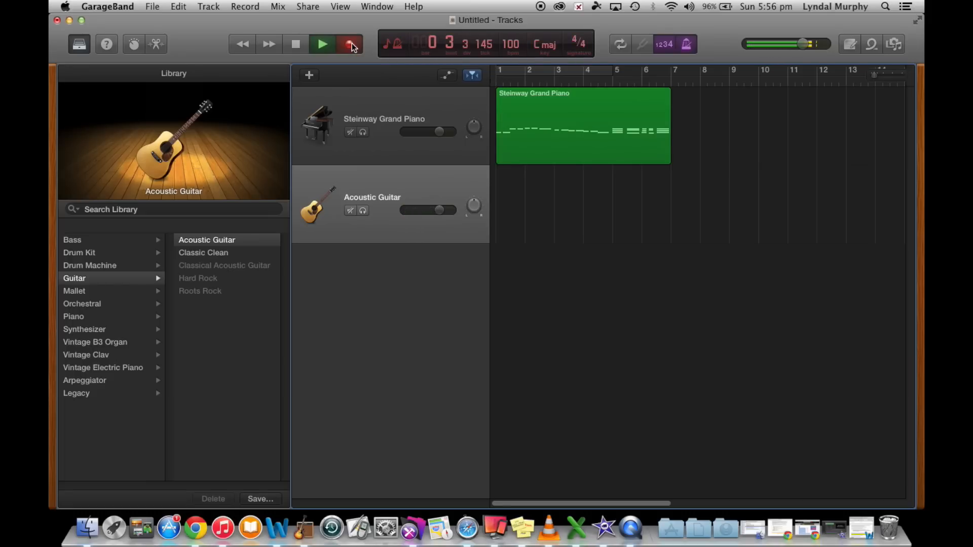
pyautogui.click(351, 44)
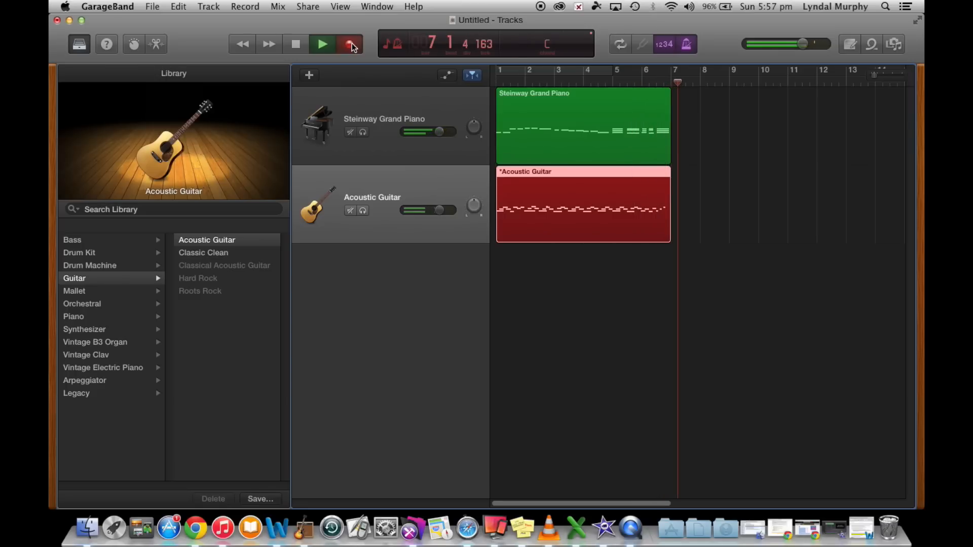
pyautogui.click(152, 6)
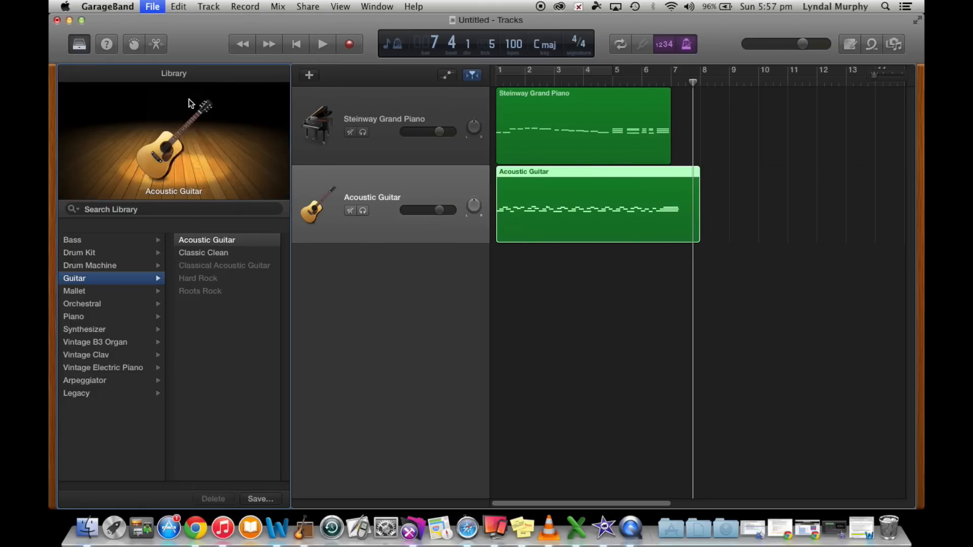
pyautogui.moveTo(378, 273)
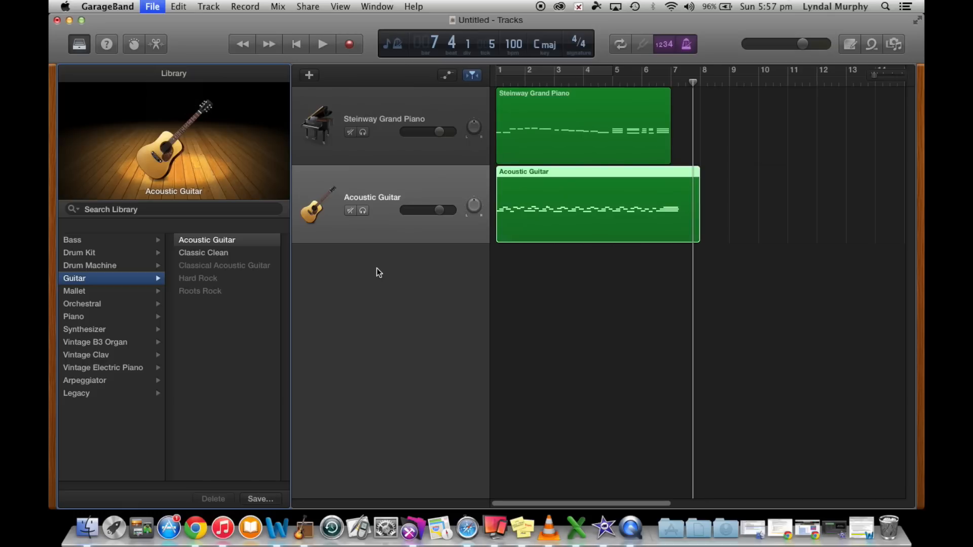
# Step: Save the two-track project under the name TwinkleLittleStar in the GarageBand folder
pyautogui.click(260, 499)
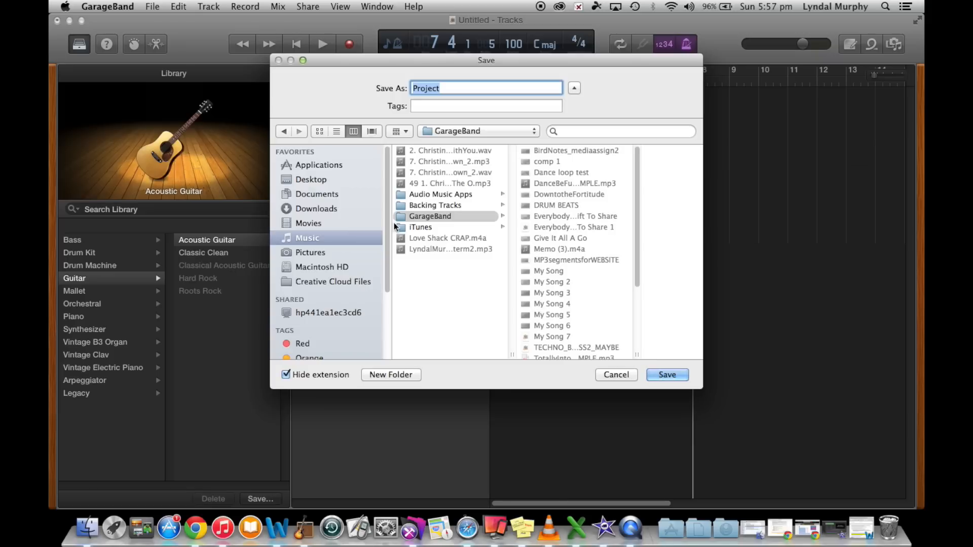
pyautogui.write('TwinkleLittleStar')
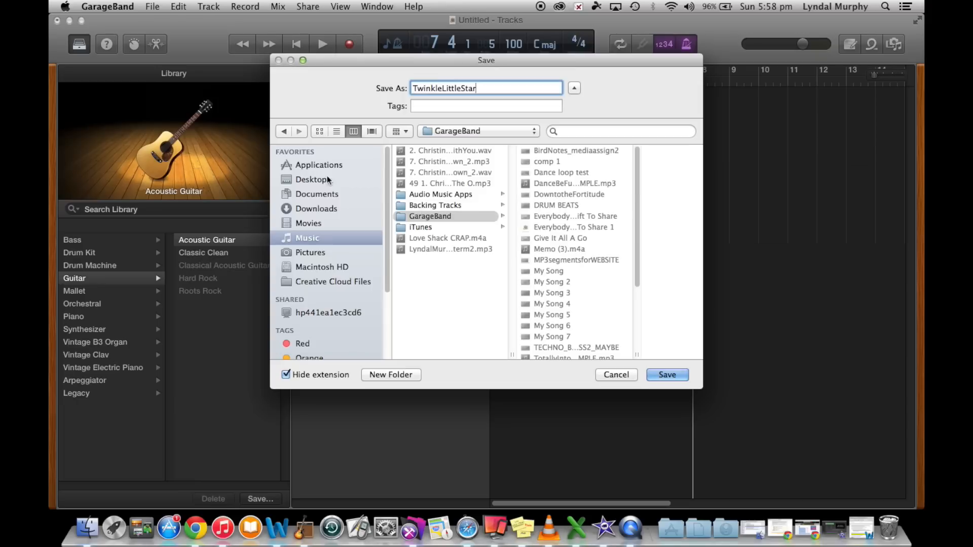
pyautogui.click(318, 193)
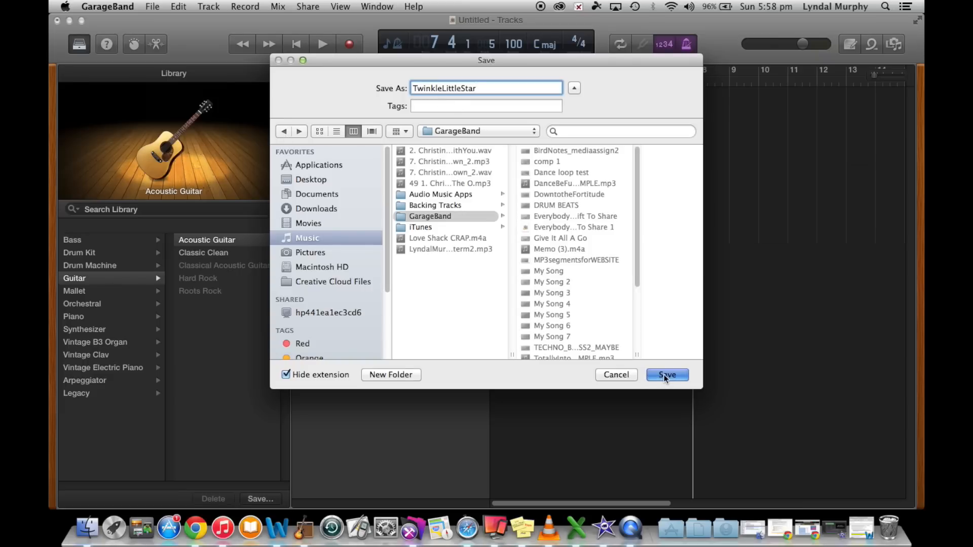
pyautogui.click(667, 375)
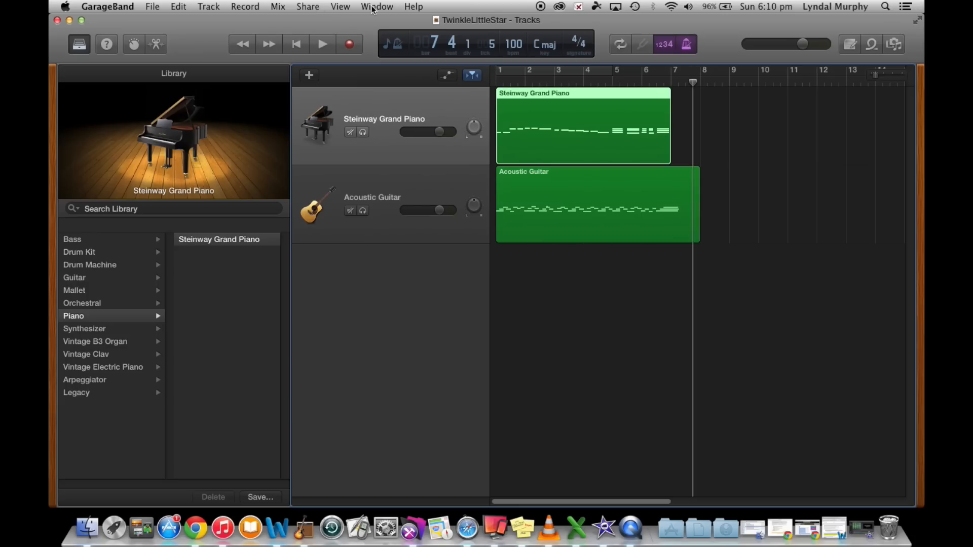
# Step: Show the on-screen keyboard from the Window menu and switch it to Musical Typing for the Steinway Grand Piano
pyautogui.click(377, 6)
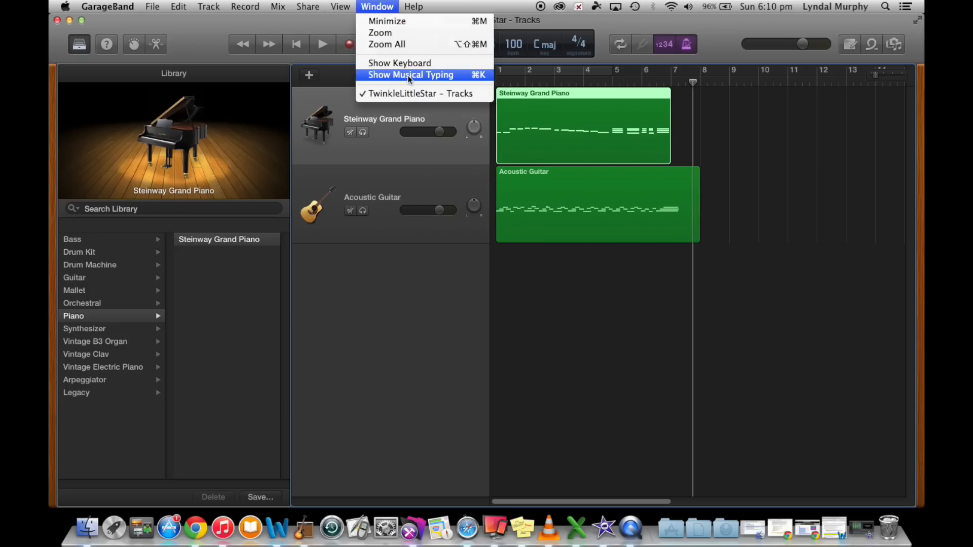
pyautogui.click(409, 74)
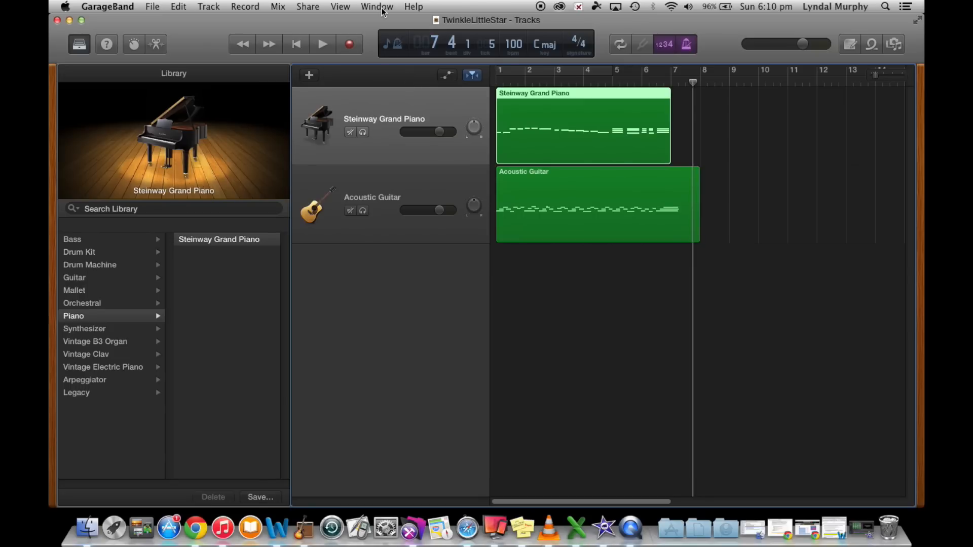
pyautogui.click(377, 6)
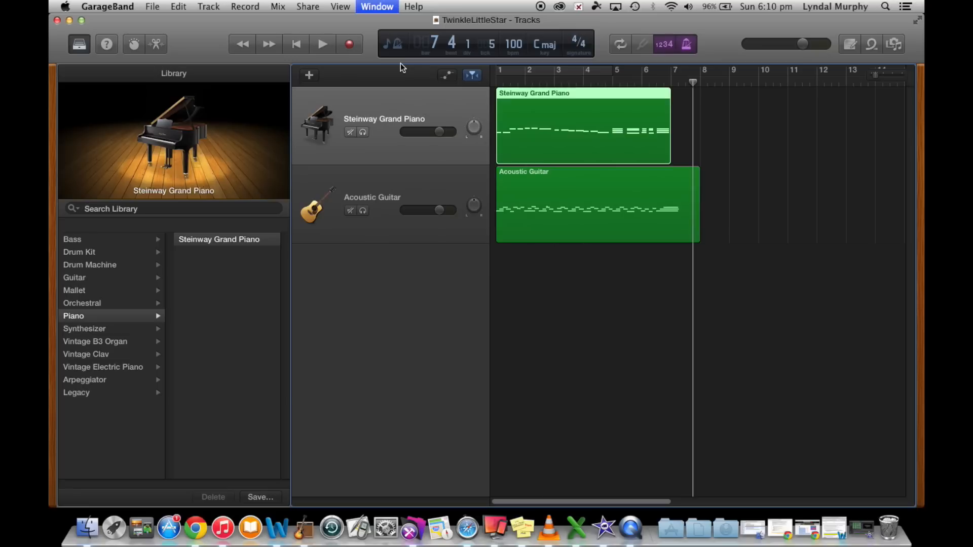
pyautogui.click(376, 6)
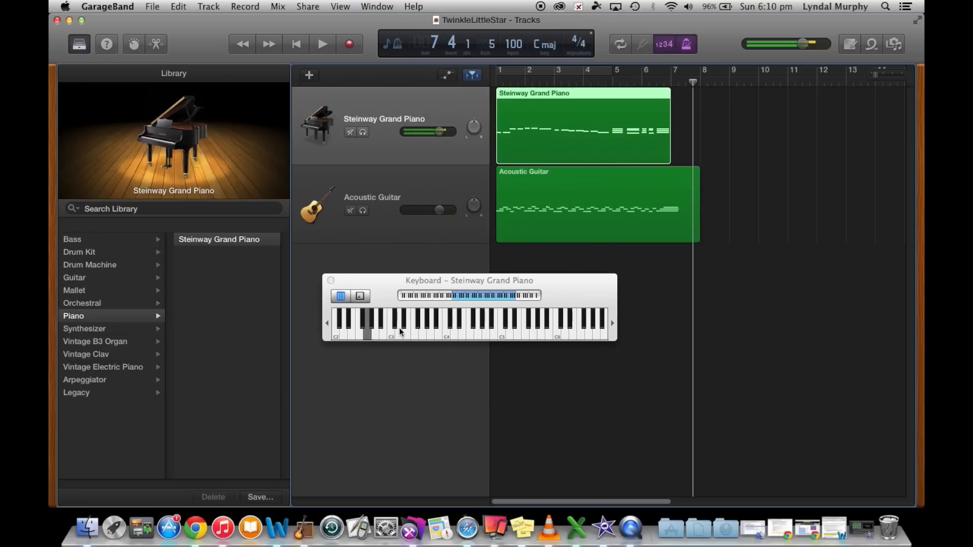
pyautogui.click(419, 335)
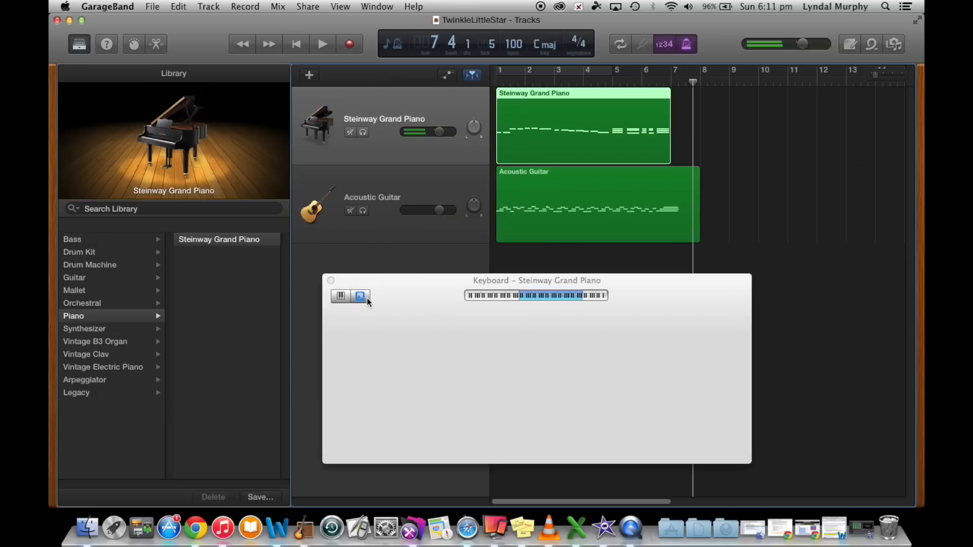
pyautogui.click(358, 296)
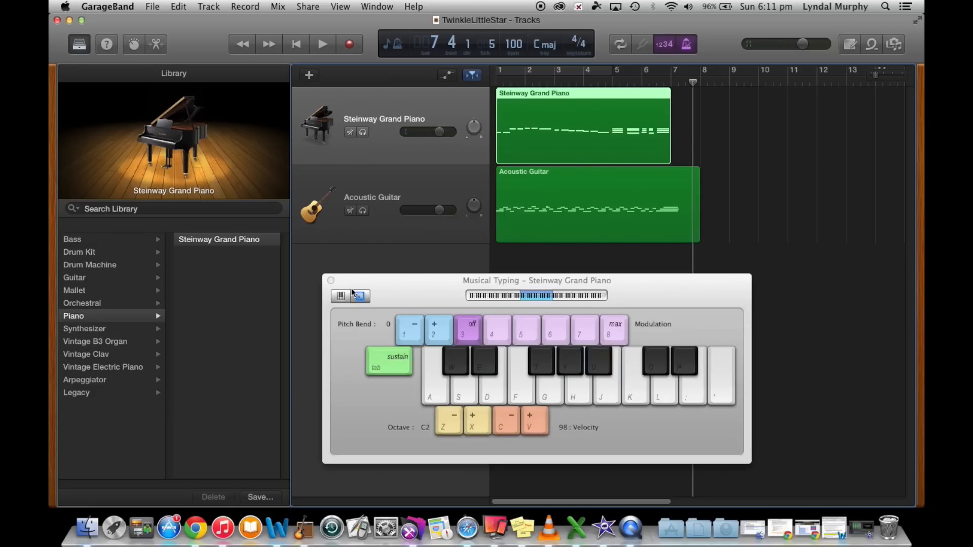